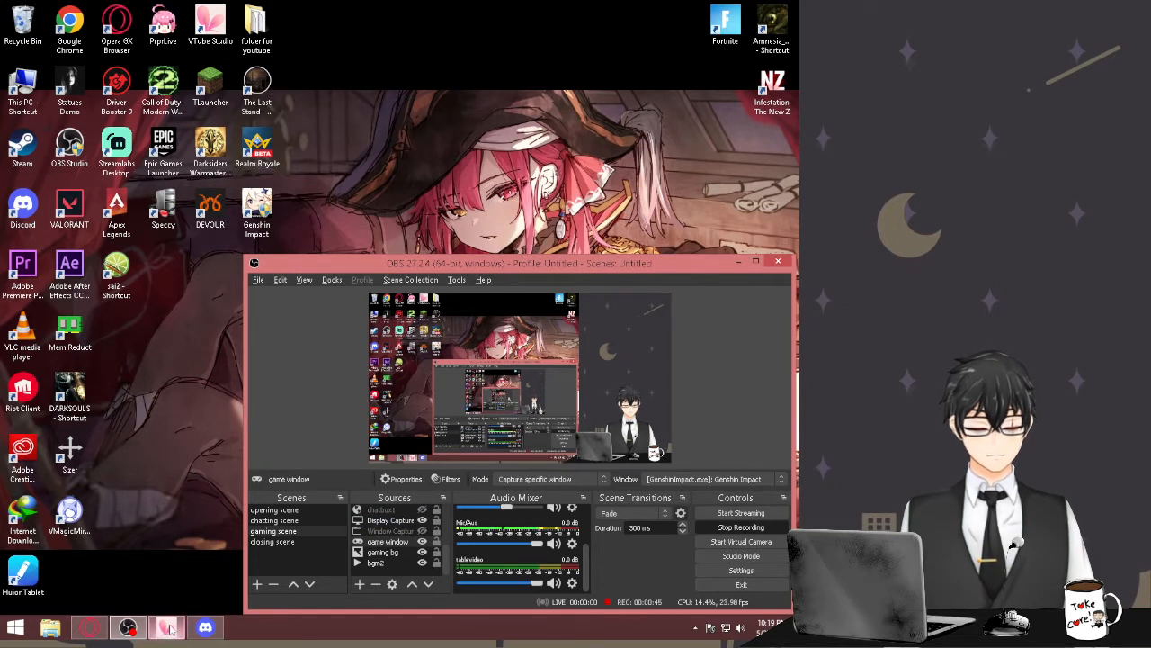
# - Add a Browser source named chatbox2 to the gaming scene
pyautogui.click(166, 627)
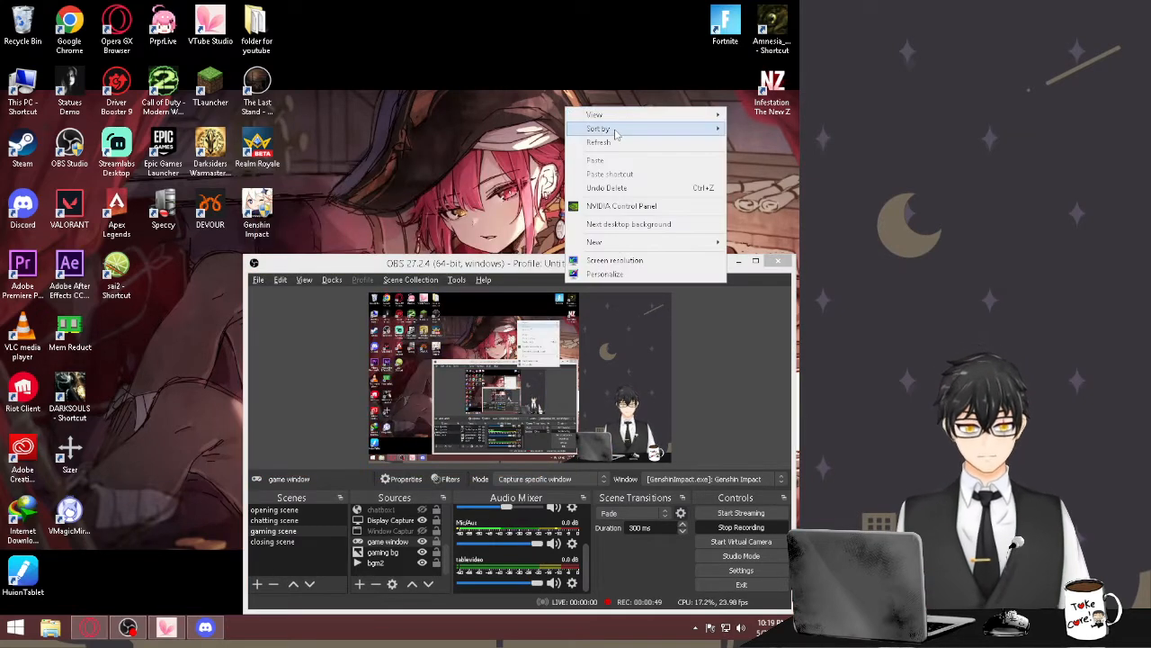
pyautogui.click(486, 136)
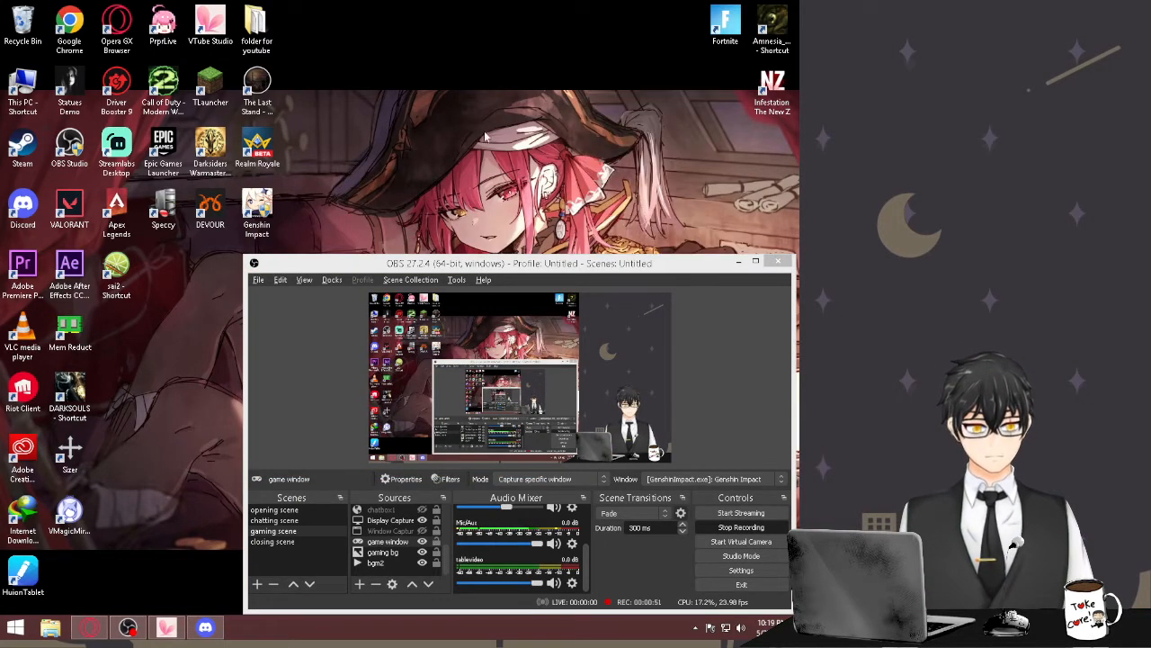
pyautogui.moveTo(386, 510)
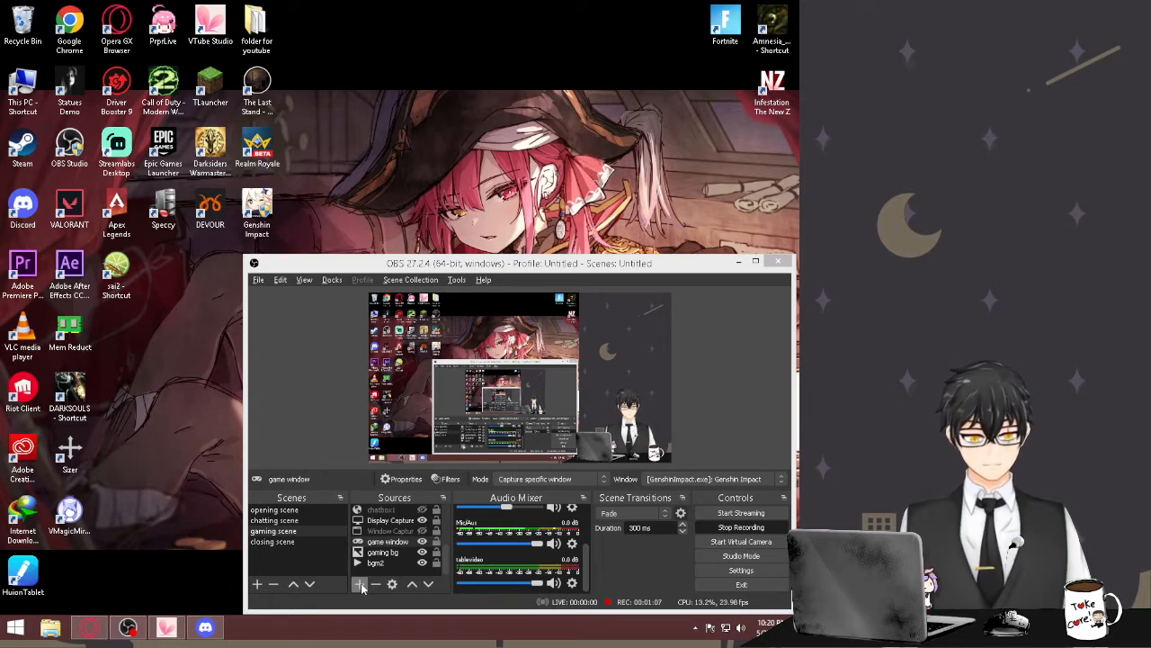
pyautogui.click(390, 520)
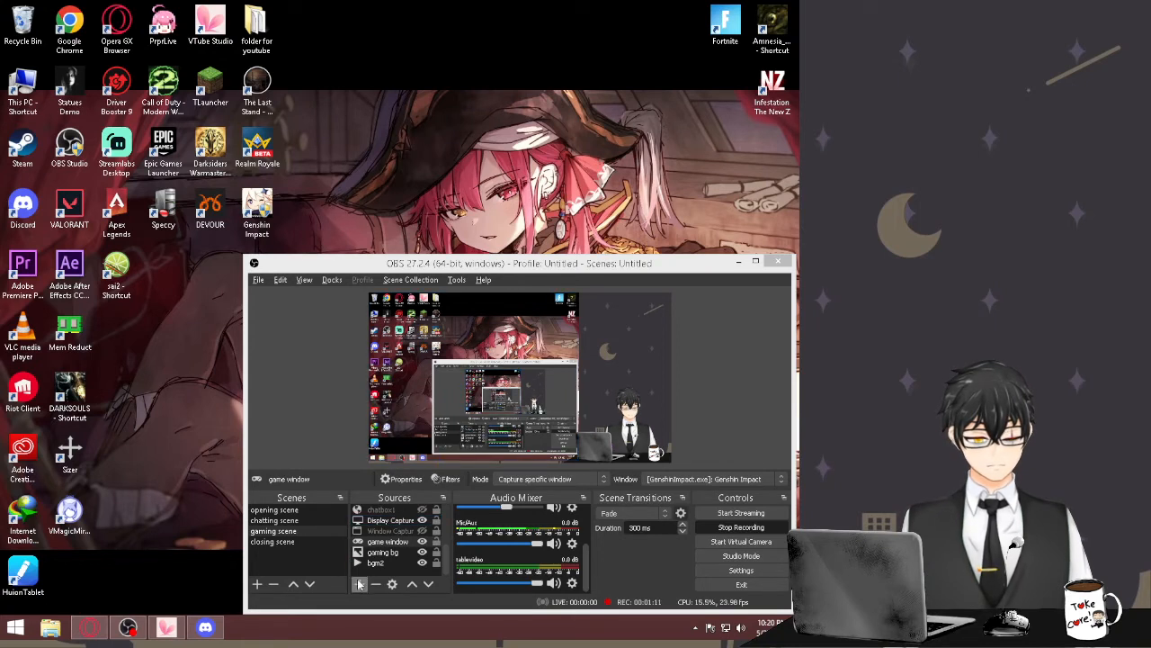
pyautogui.click(256, 584)
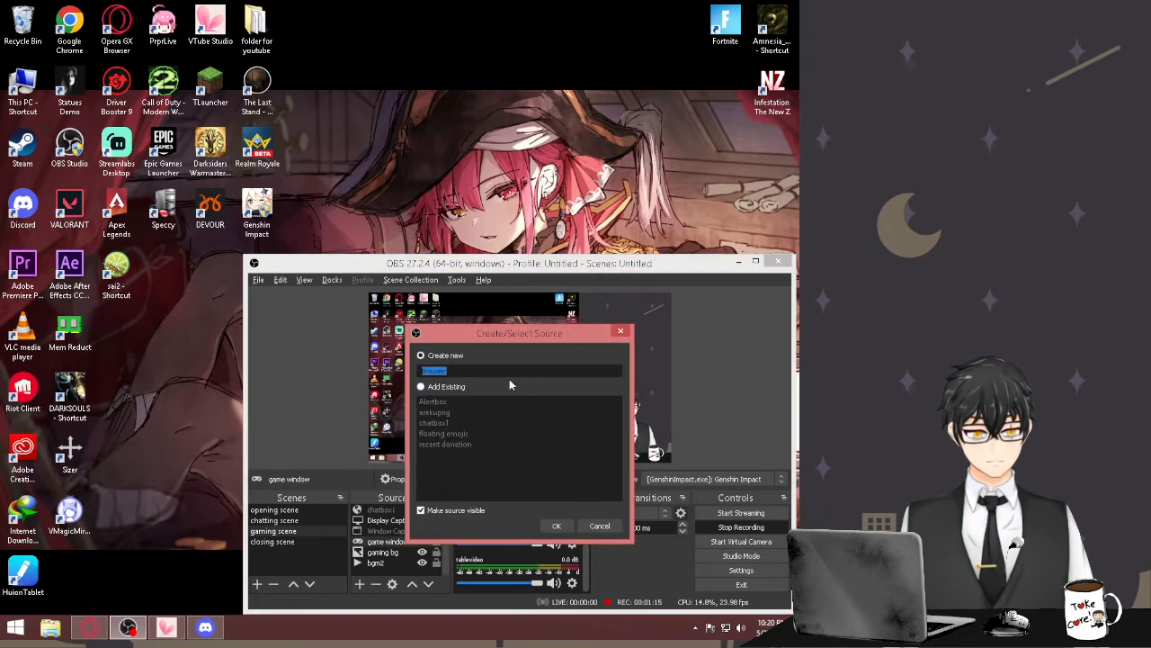
pyautogui.write('chatbox2')
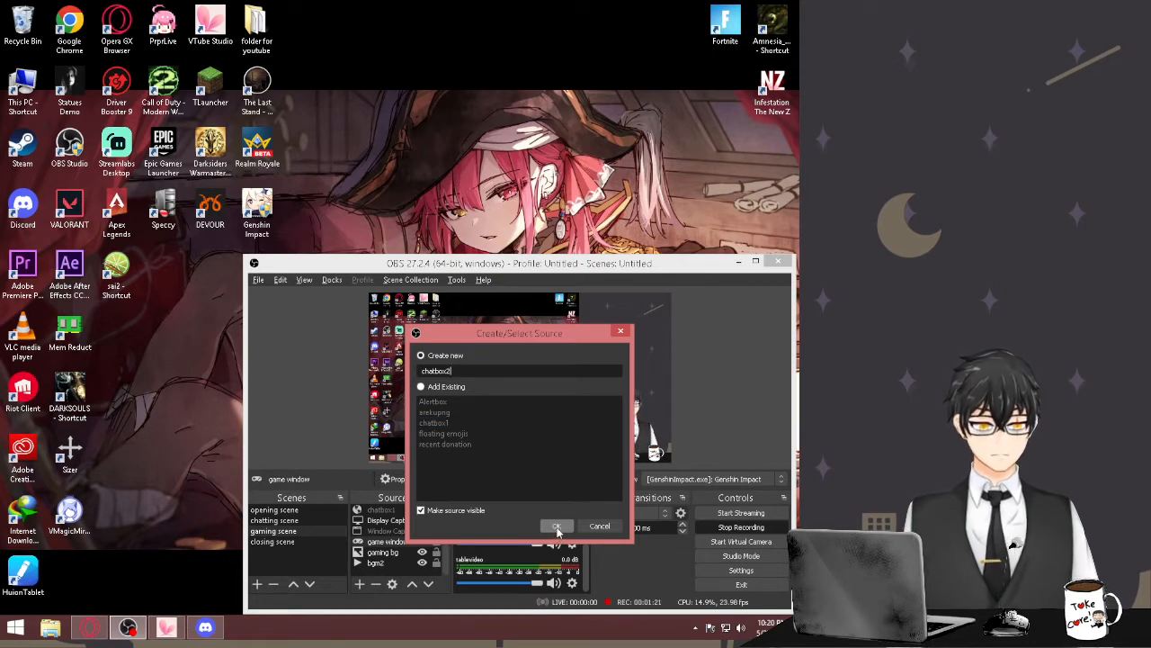
pyautogui.click(557, 526)
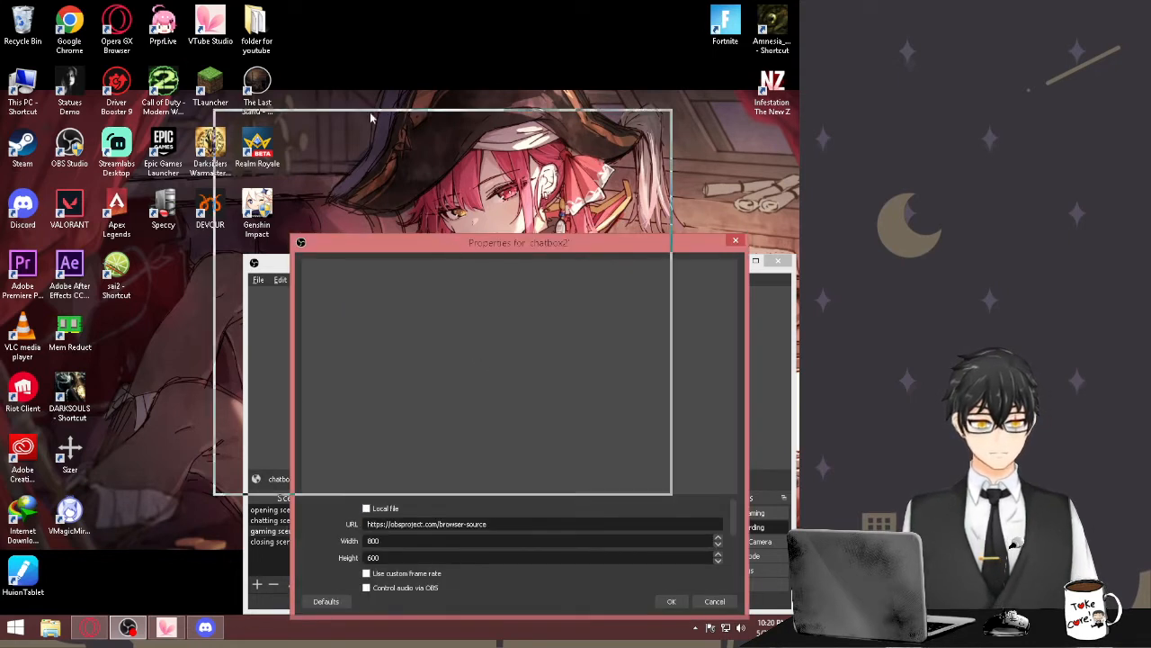
# - Select the default URL field in chatbox2 properties, with the YouTube channel page open in Opera
pyautogui.click(671, 601)
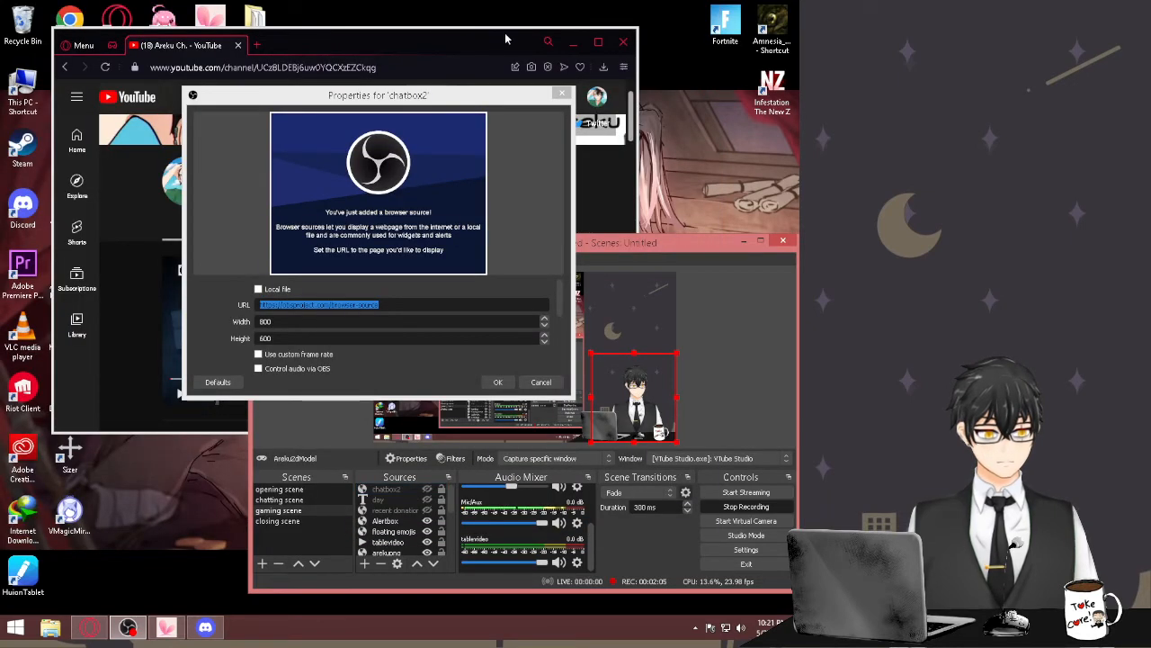
# - Drag the chatbox2 Properties dialog aside and scroll down the YouTube channel page
pyautogui.moveTo(378, 95); pyautogui.dragTo(534, 65)
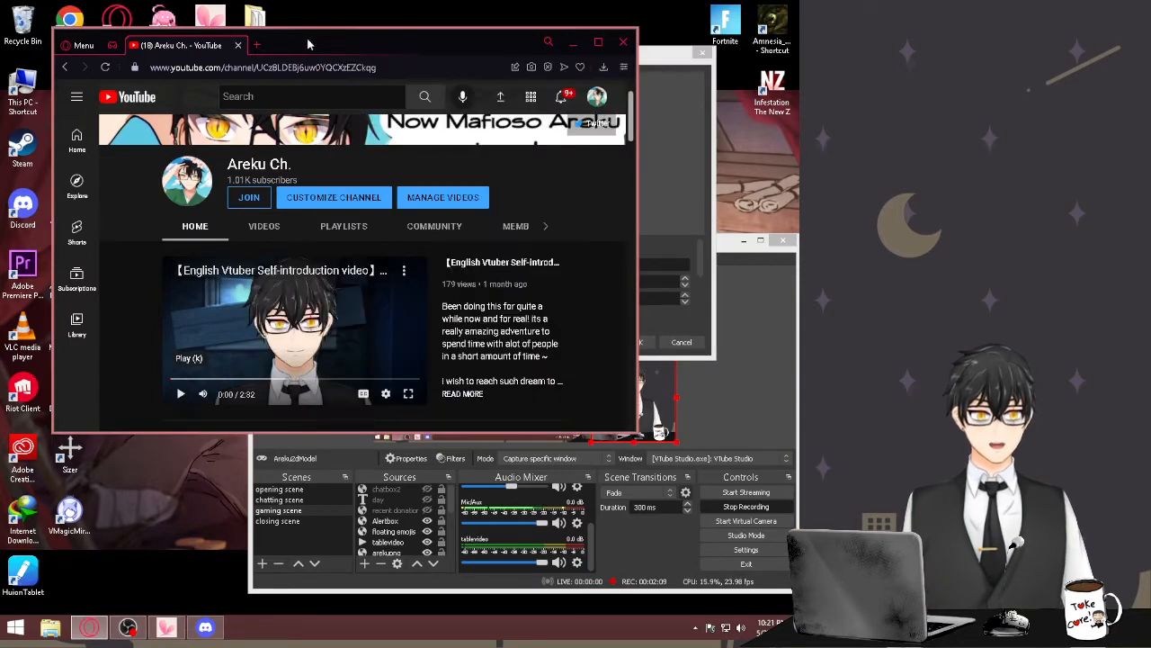
pyautogui.scroll(-3)
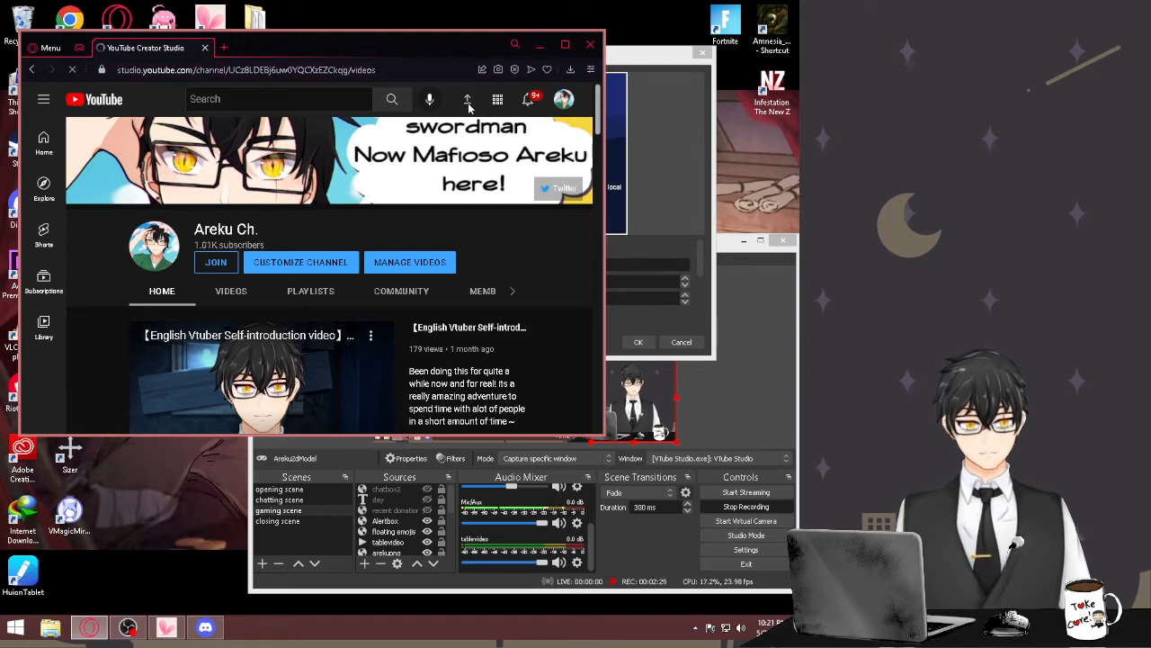
# - Go to Manage streams, close the Schedule Stream dialog, and open the Just Chatting Space stream
pyautogui.click(467, 98)
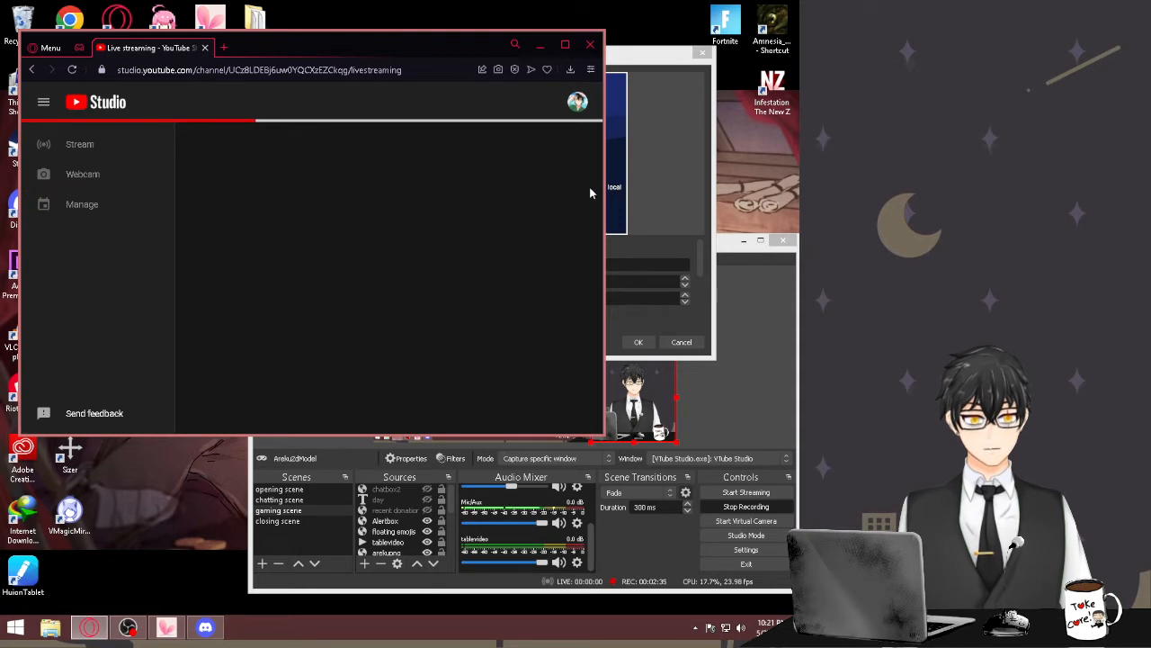
pyautogui.click(82, 204)
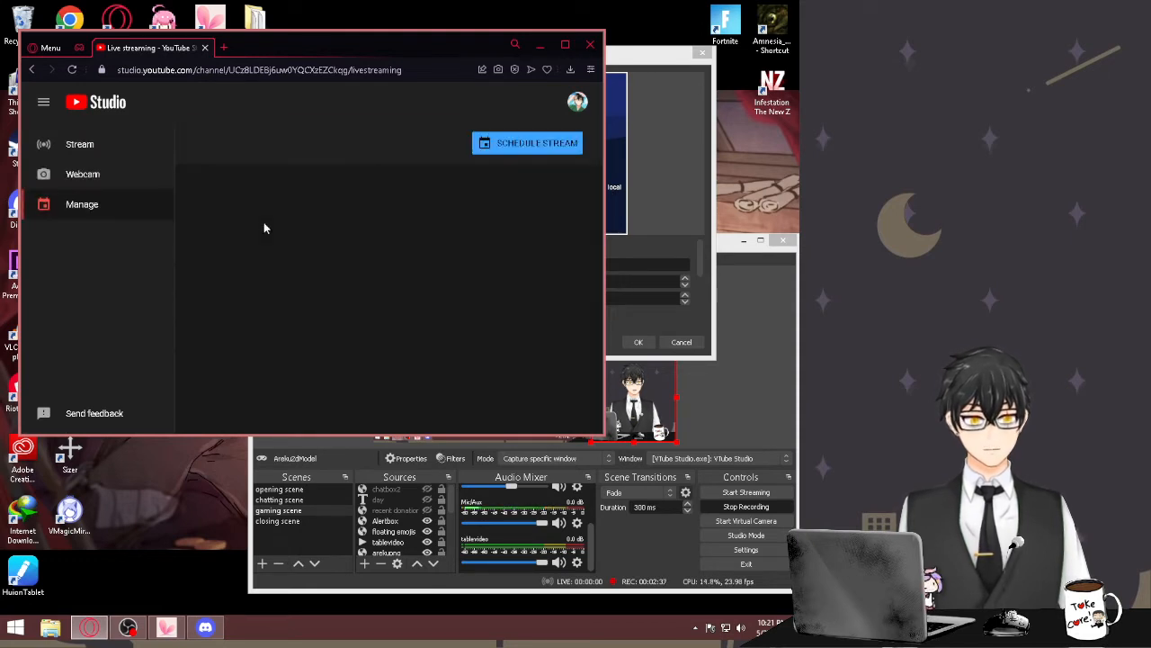
pyautogui.click(82, 204)
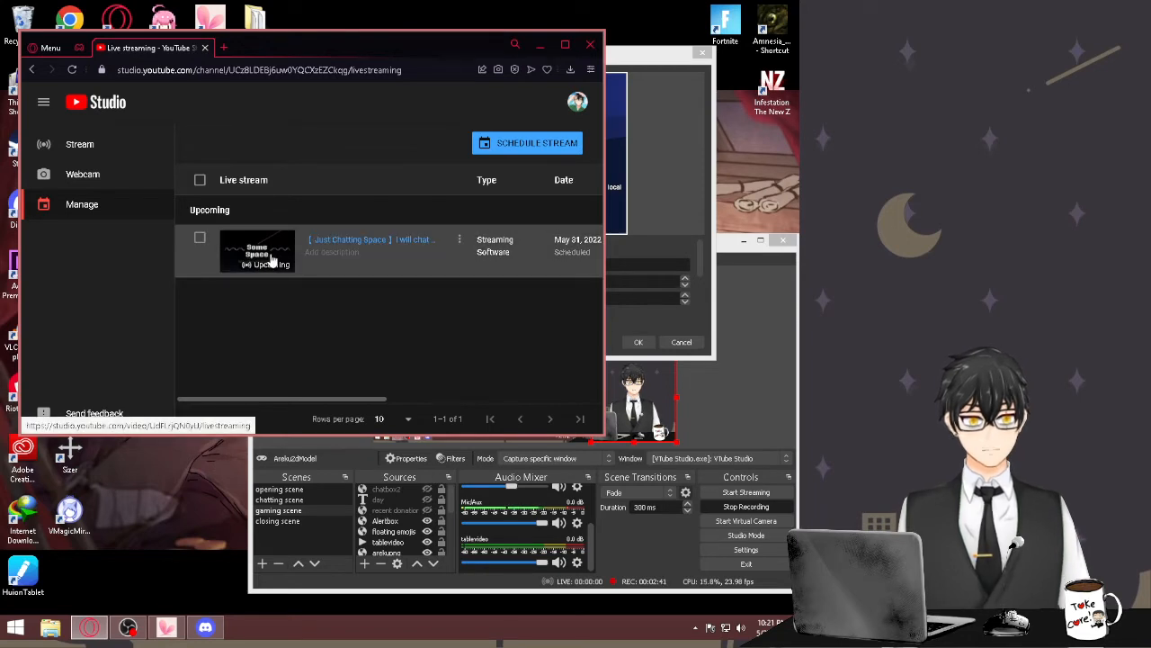
pyautogui.moveTo(368, 239)
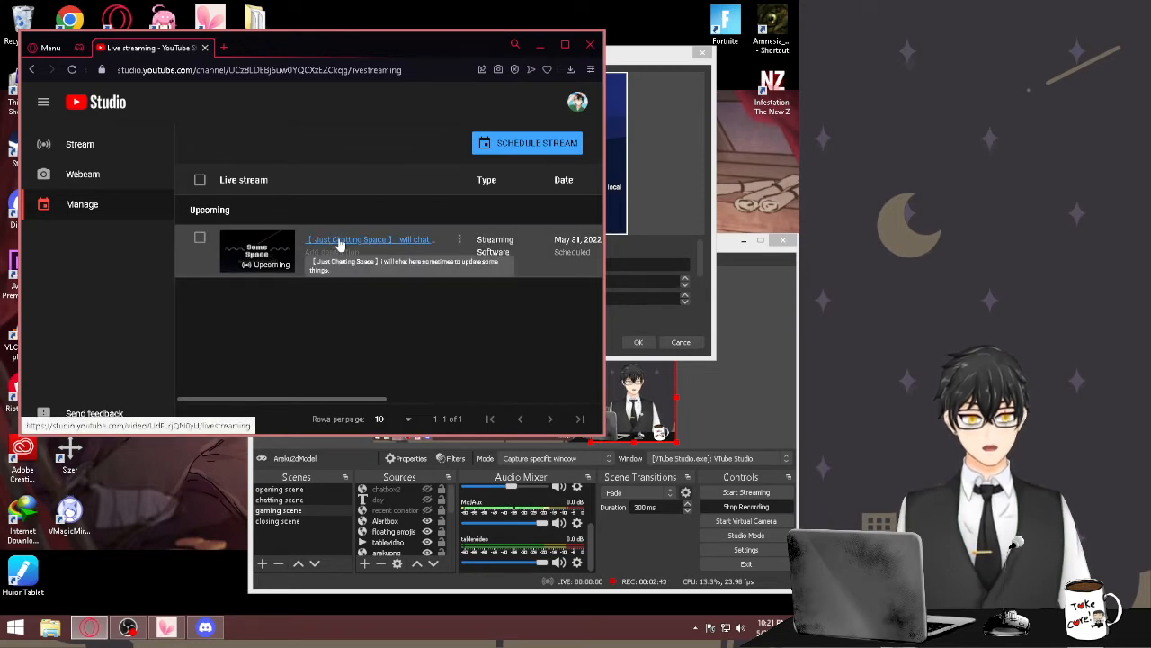
pyautogui.click(527, 143)
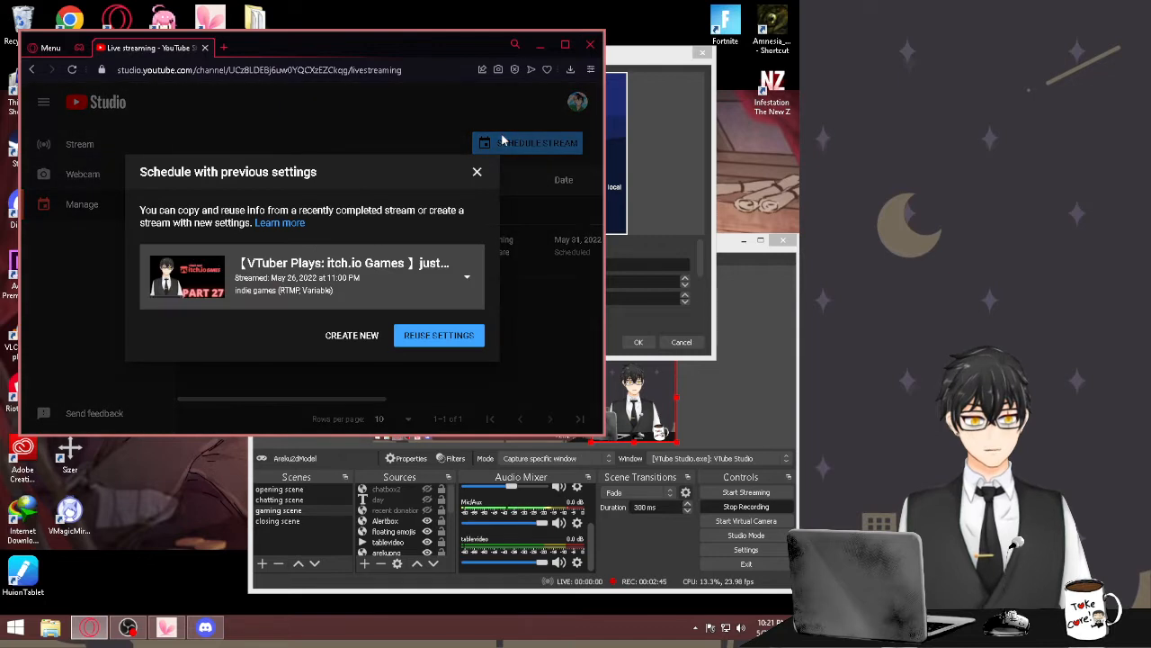
pyautogui.click(476, 172)
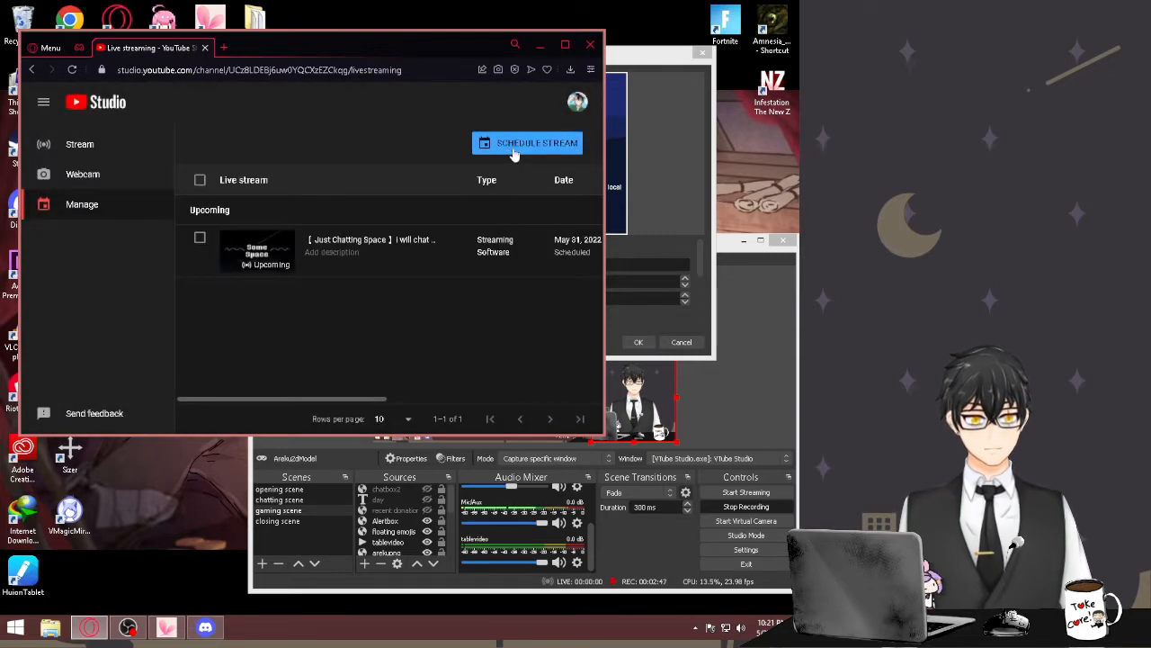
pyautogui.click(526, 142)
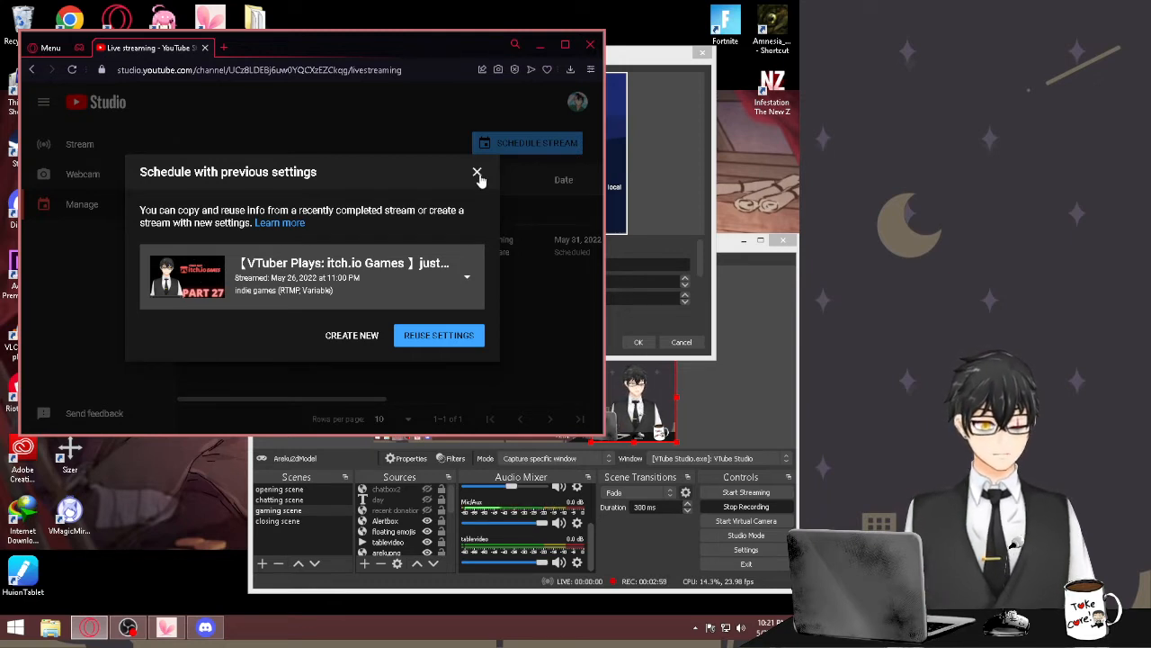
pyautogui.click(477, 172)
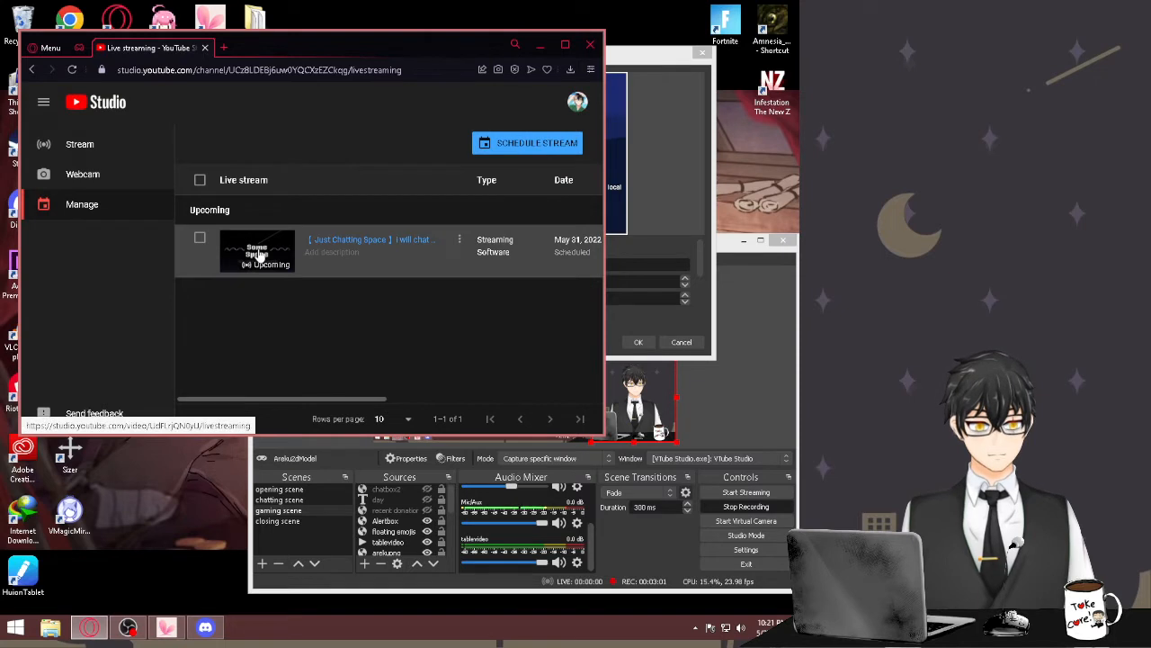
pyautogui.click(349, 240)
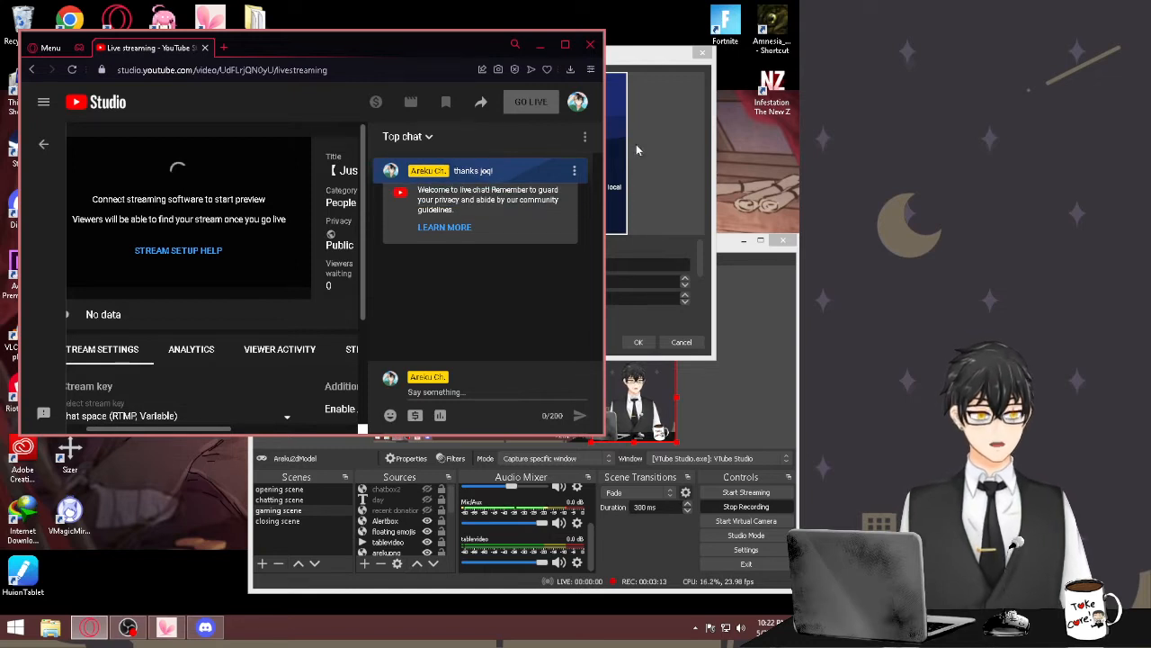
# - Pop out the live chat into its own window and select its full URL
pyautogui.click(585, 137)
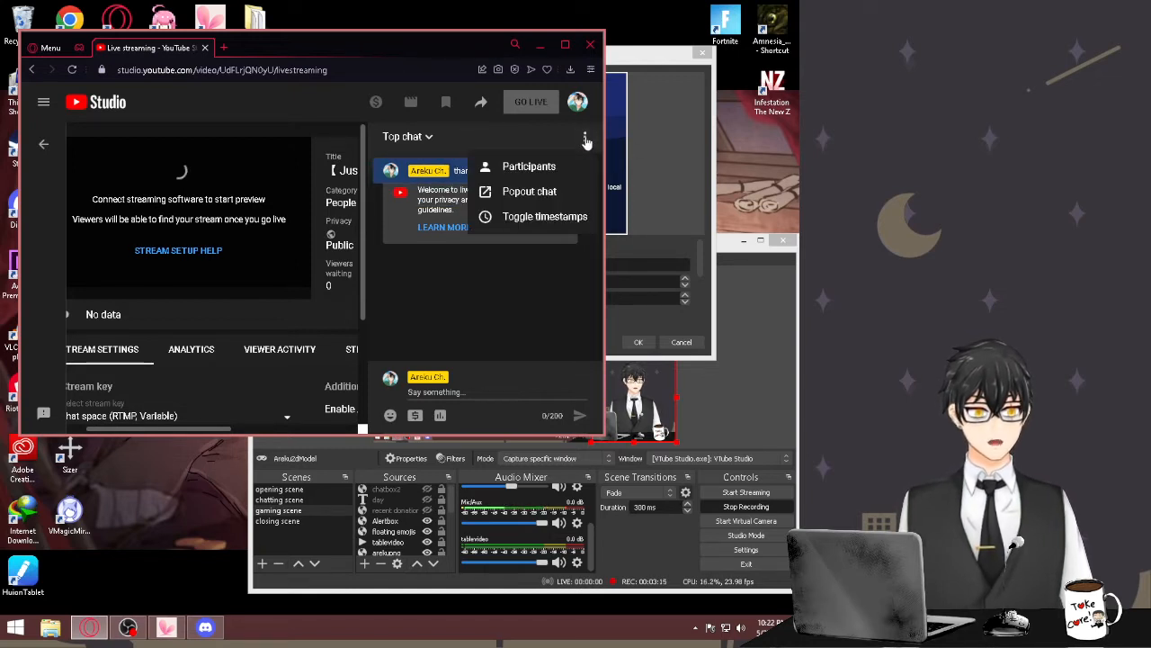
pyautogui.moveTo(530, 191)
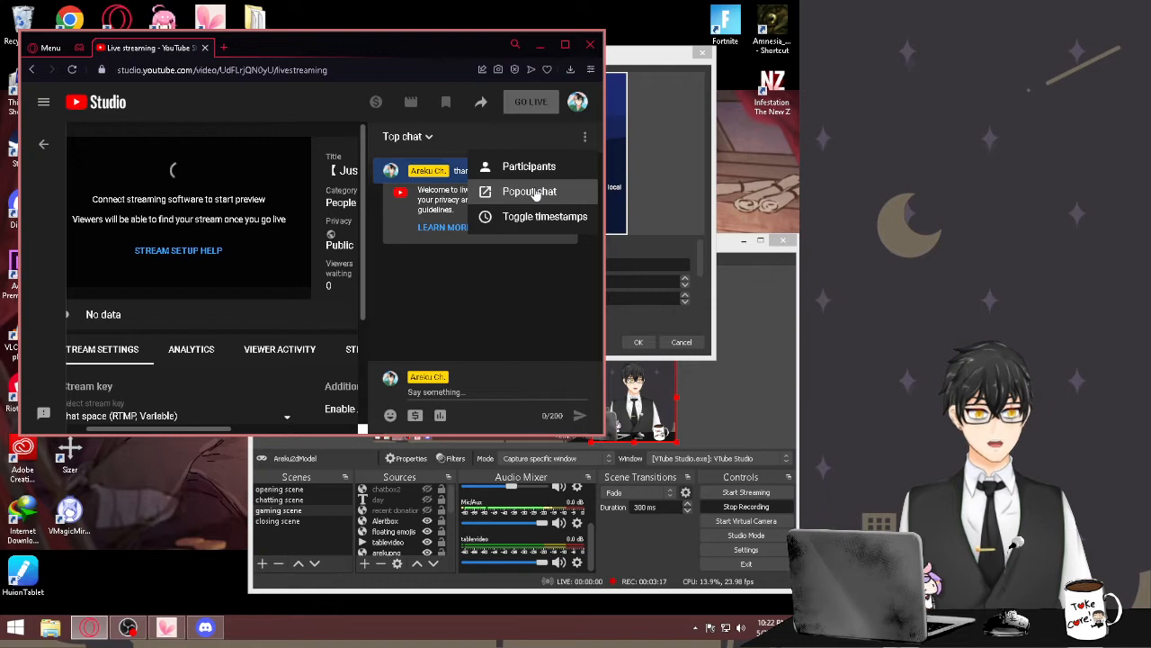
pyautogui.click(529, 191)
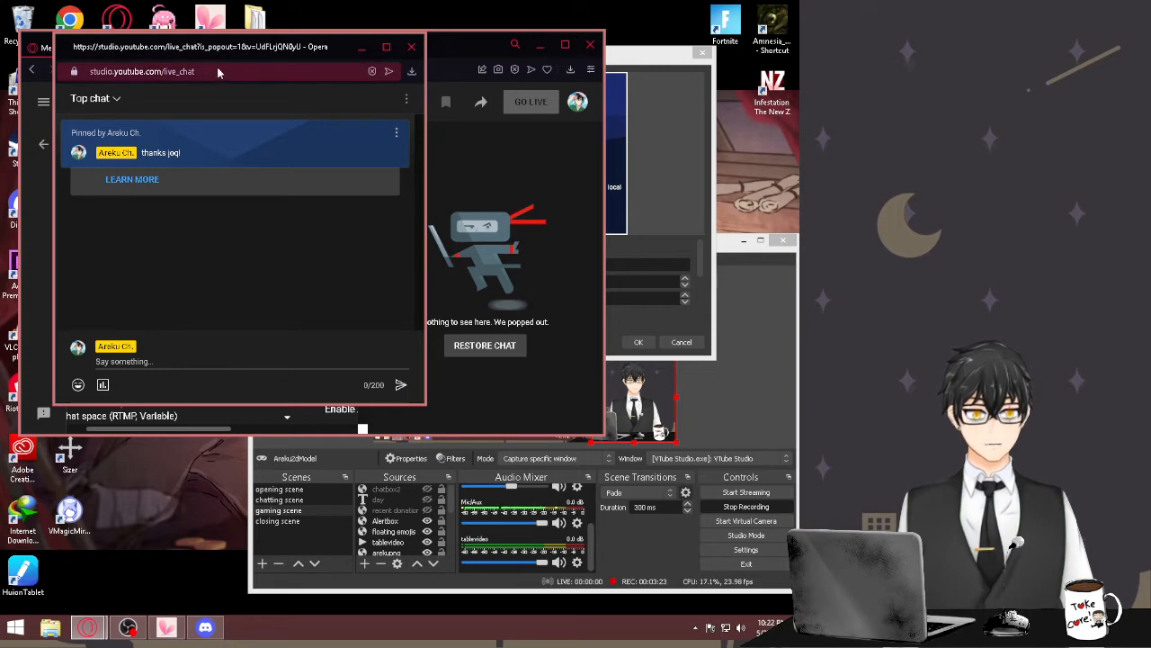
pyautogui.click(221, 71)
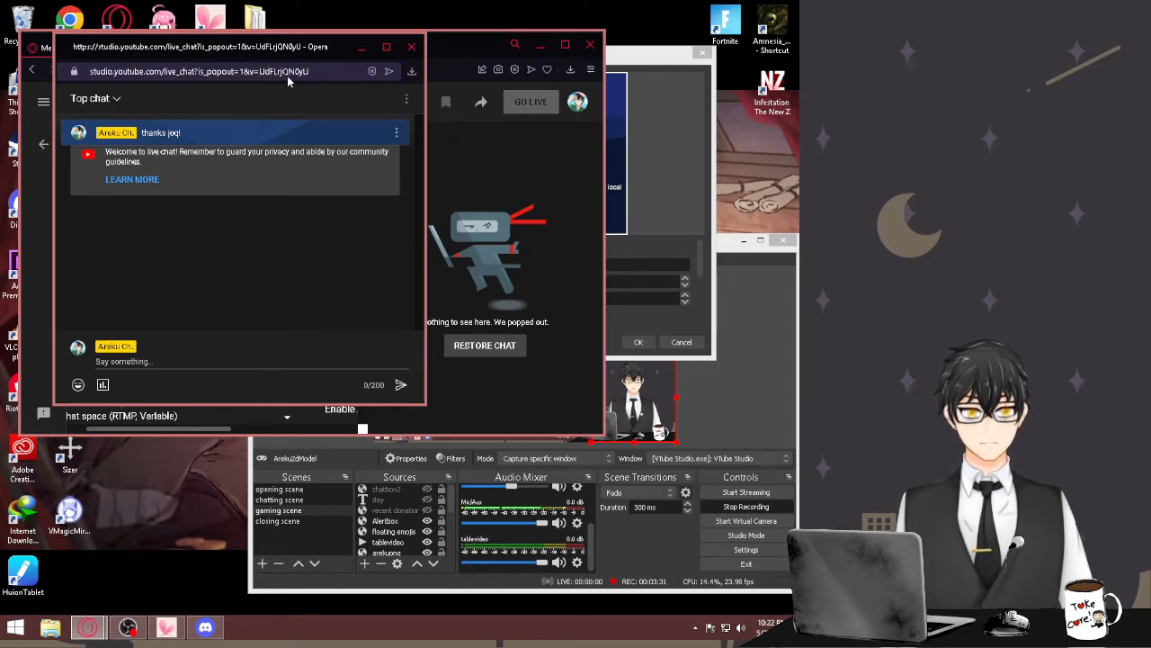
pyautogui.doubleClick(279, 71)
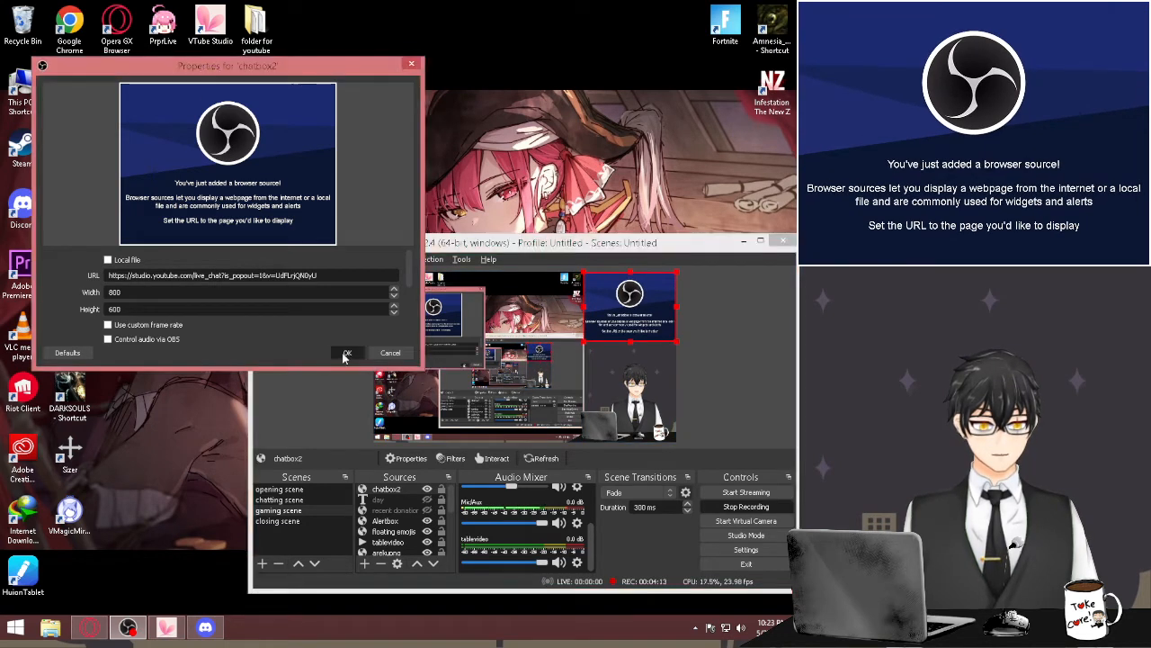
# - Confirm chatbox2 with the live_chat popout URL at width 800 and height 600
pyautogui.click(347, 351)
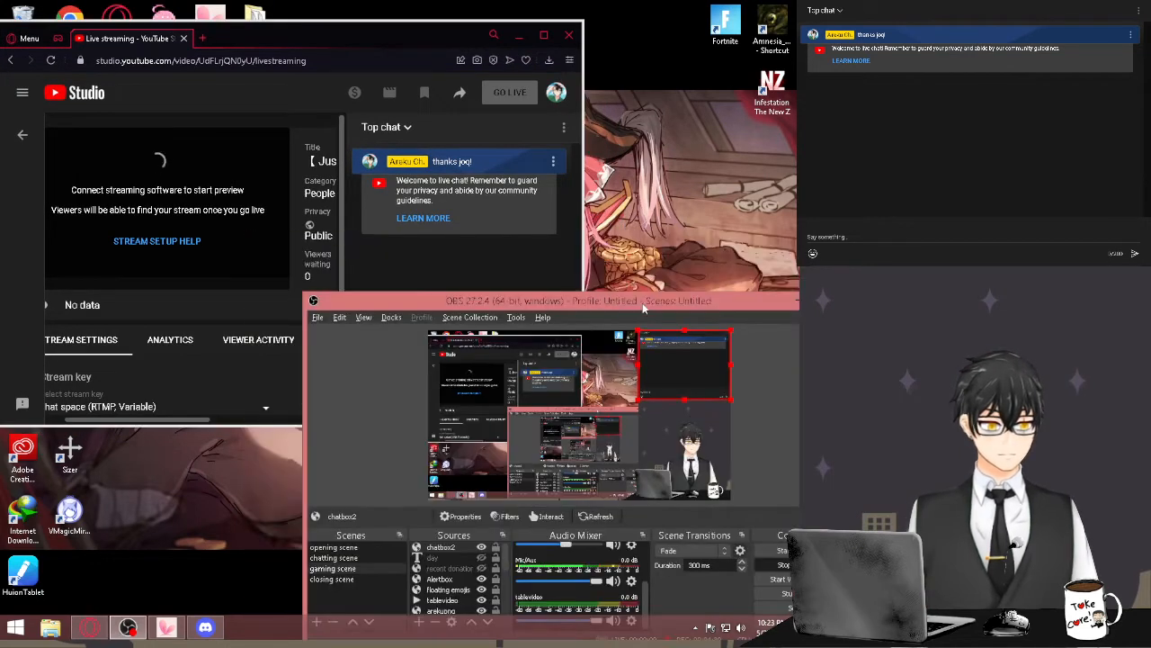
# - Search Google for chatv2 in a new tab and open the Chat v2.0 Style Generator
pyautogui.moveTo(643, 299); pyautogui.dragTo(634, 404)
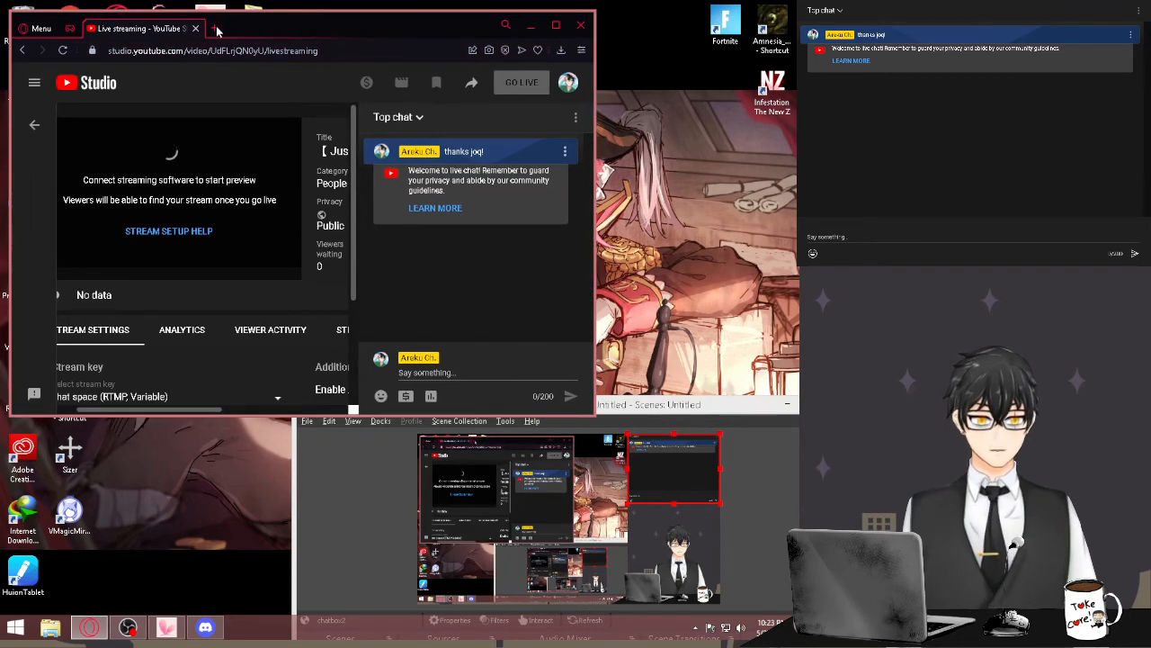
pyautogui.click(217, 28)
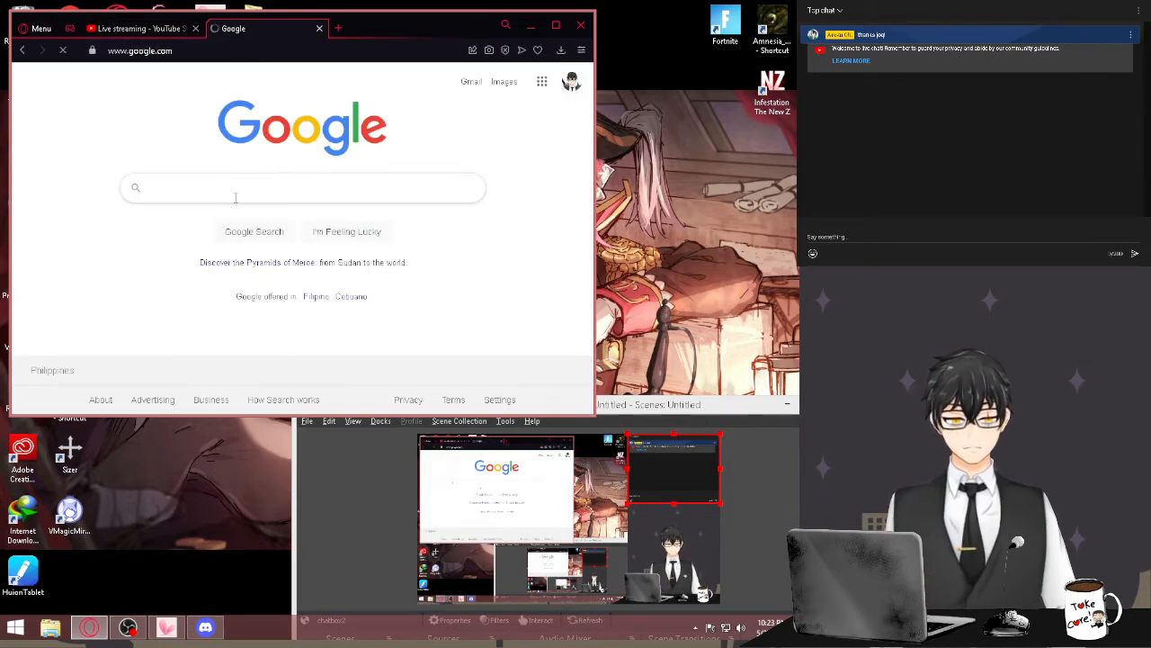
pyautogui.write('chat')
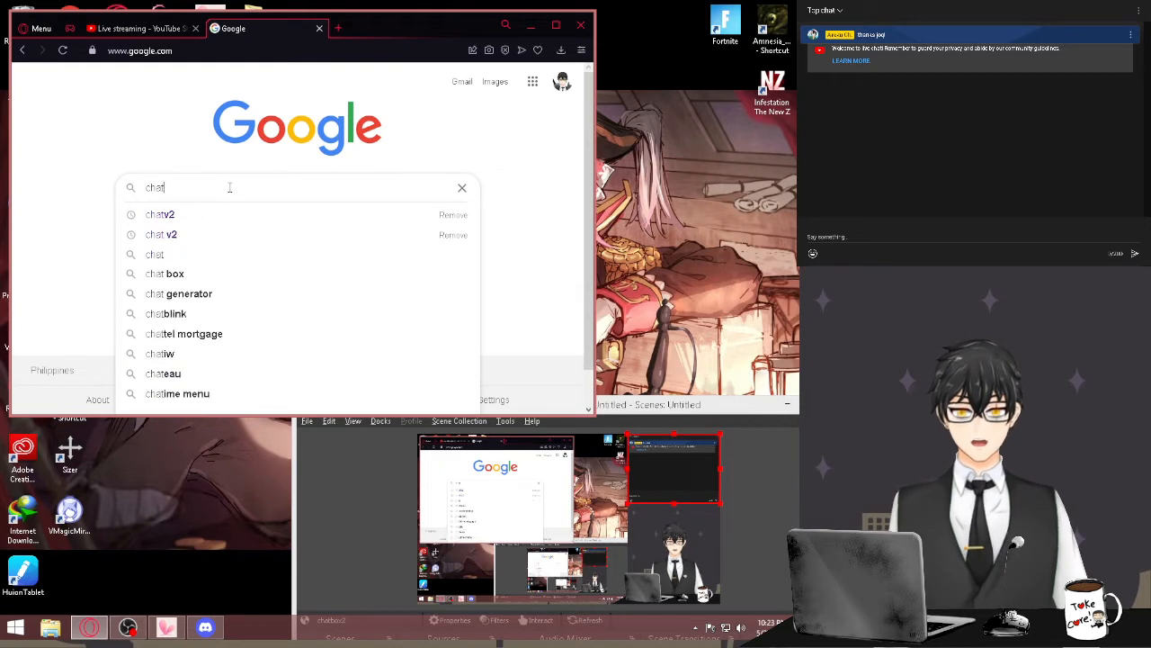
pyautogui.click(160, 214)
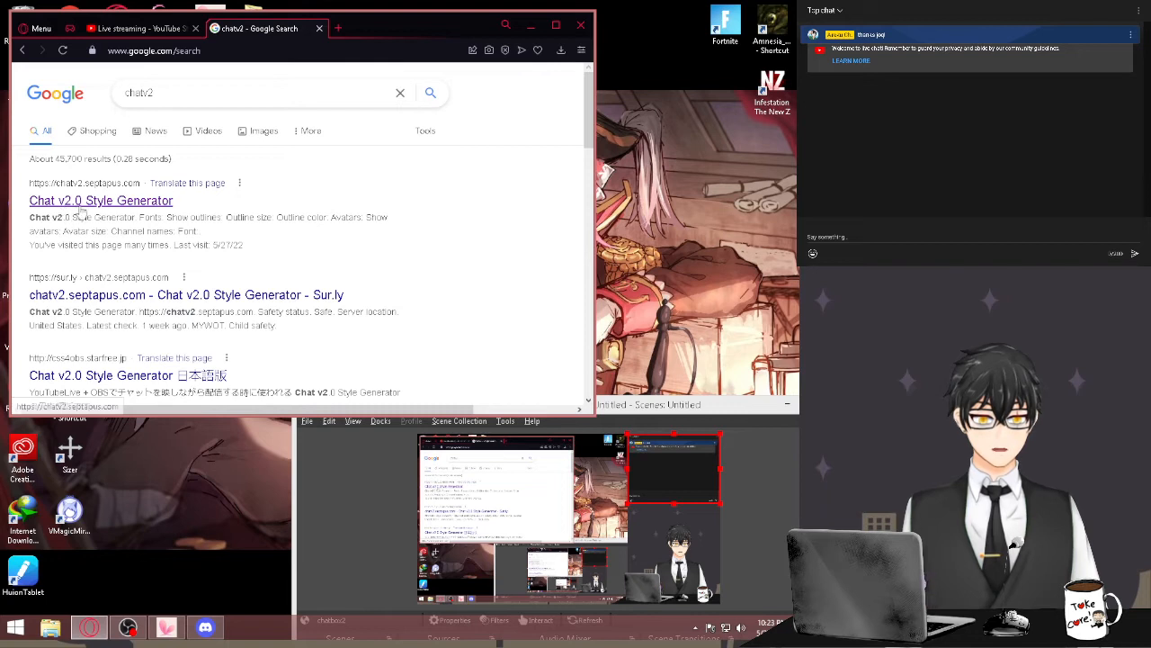
pyautogui.click(101, 200)
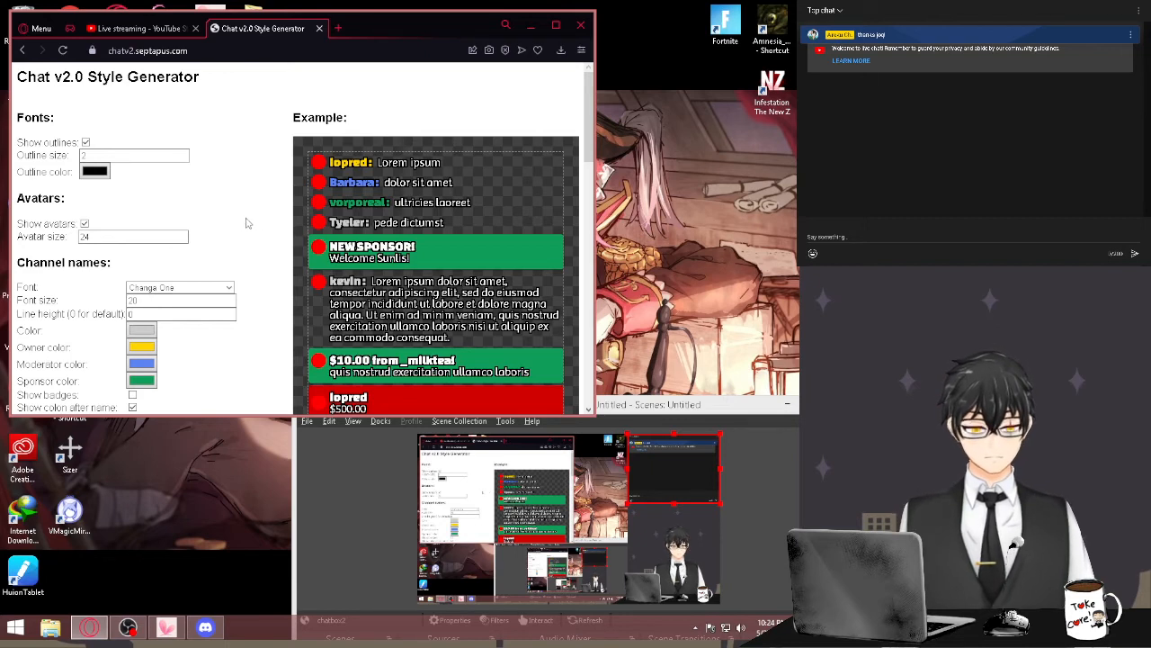
# - Turn off text outlines, set outline thickness to 1, and show avatars again
pyautogui.click(133, 155)
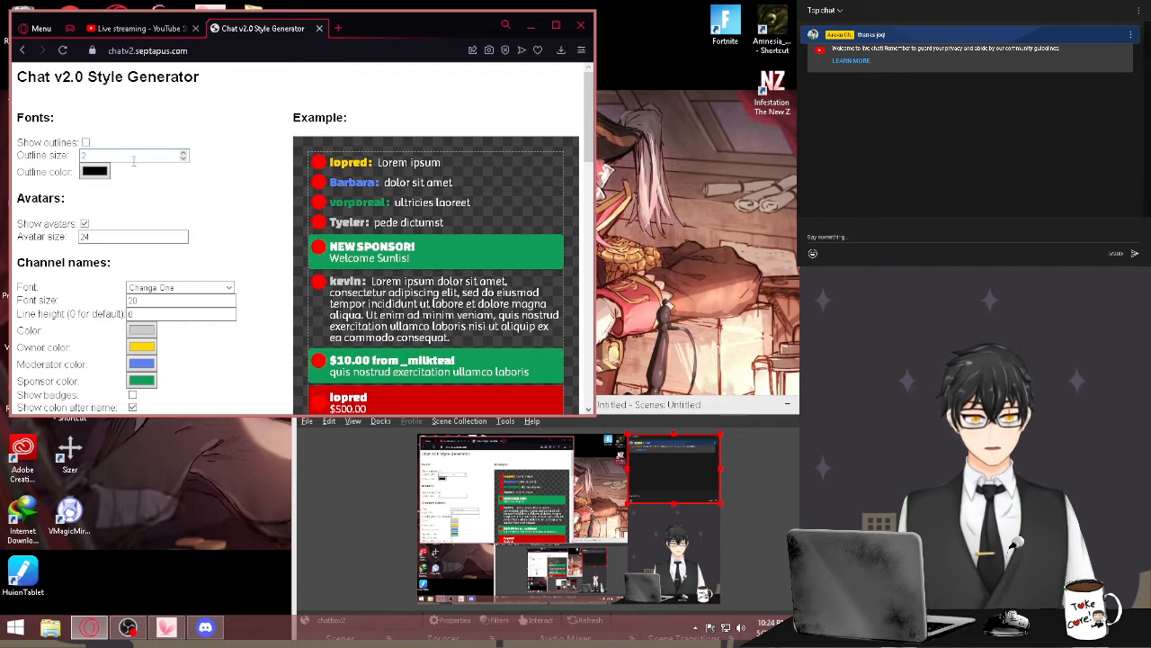
pyautogui.click(86, 142)
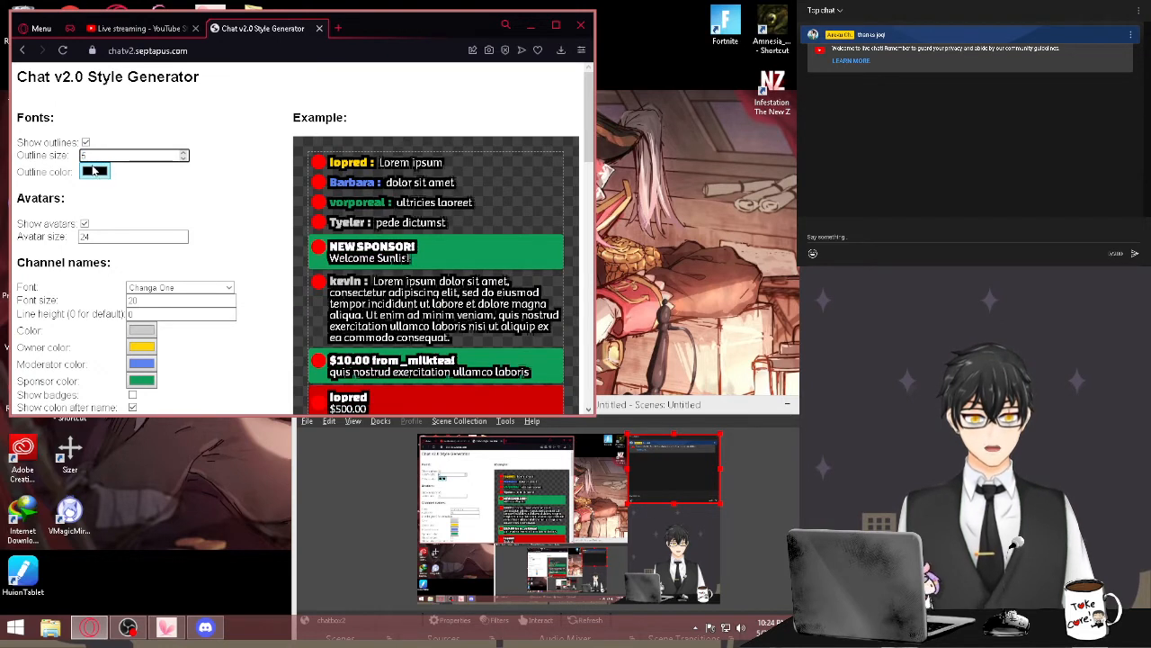
pyautogui.write('1')
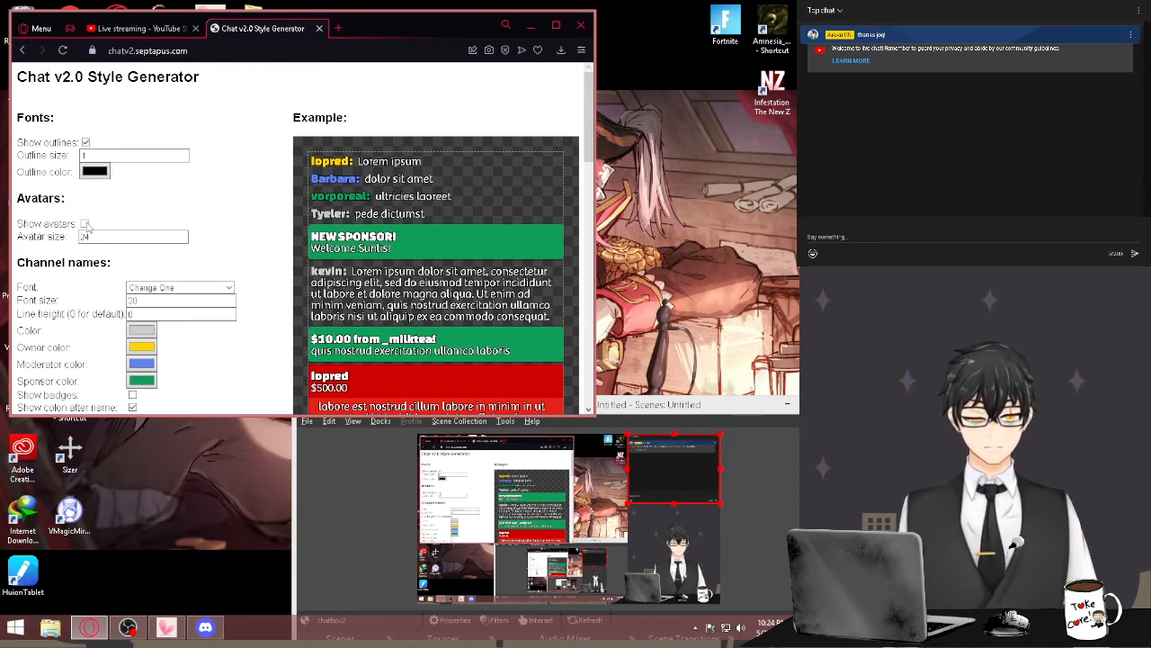
pyautogui.click(85, 223)
pyautogui.write('30')
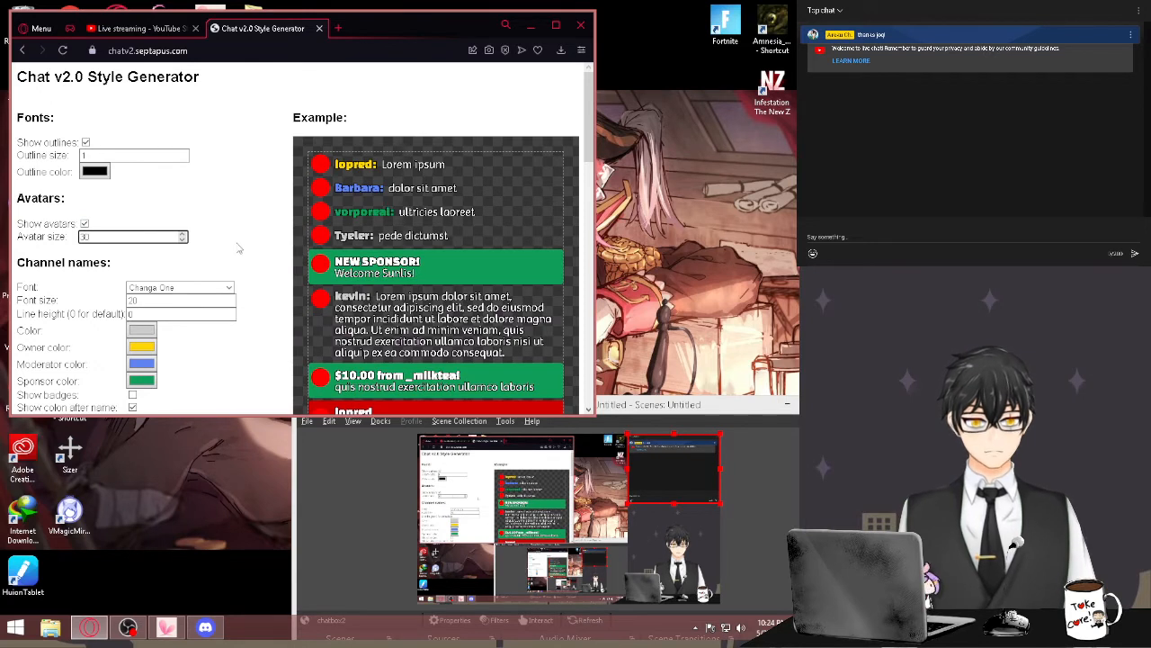
pyautogui.scroll(-3)
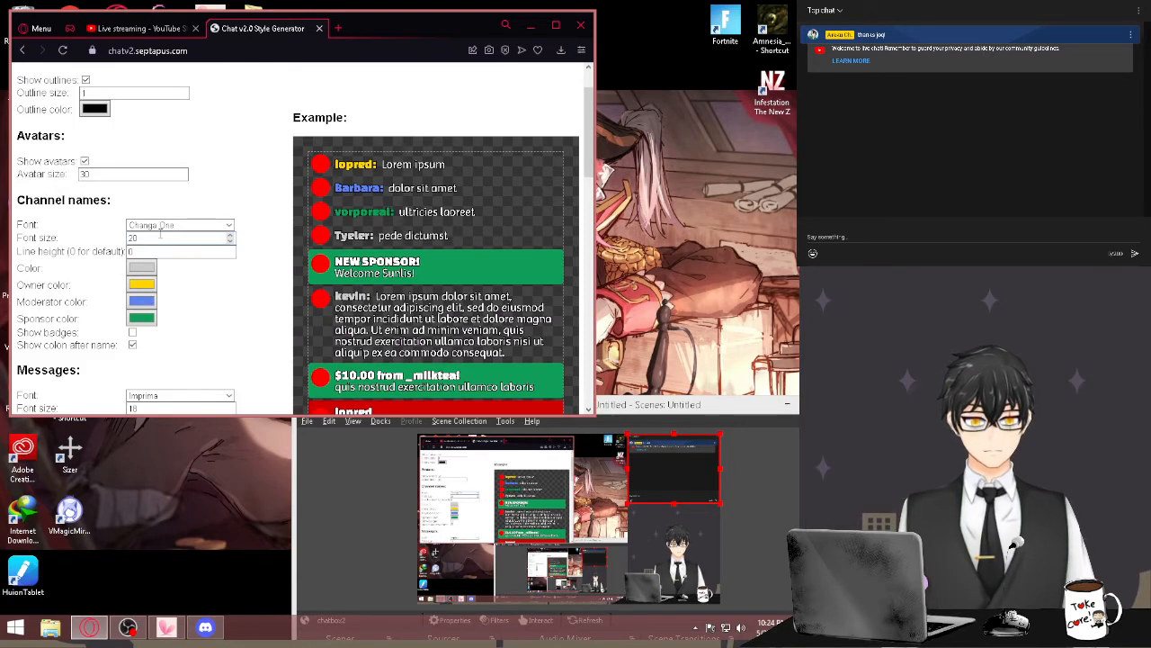
# - Set the channel name font to Imprima
pyautogui.click(180, 225)
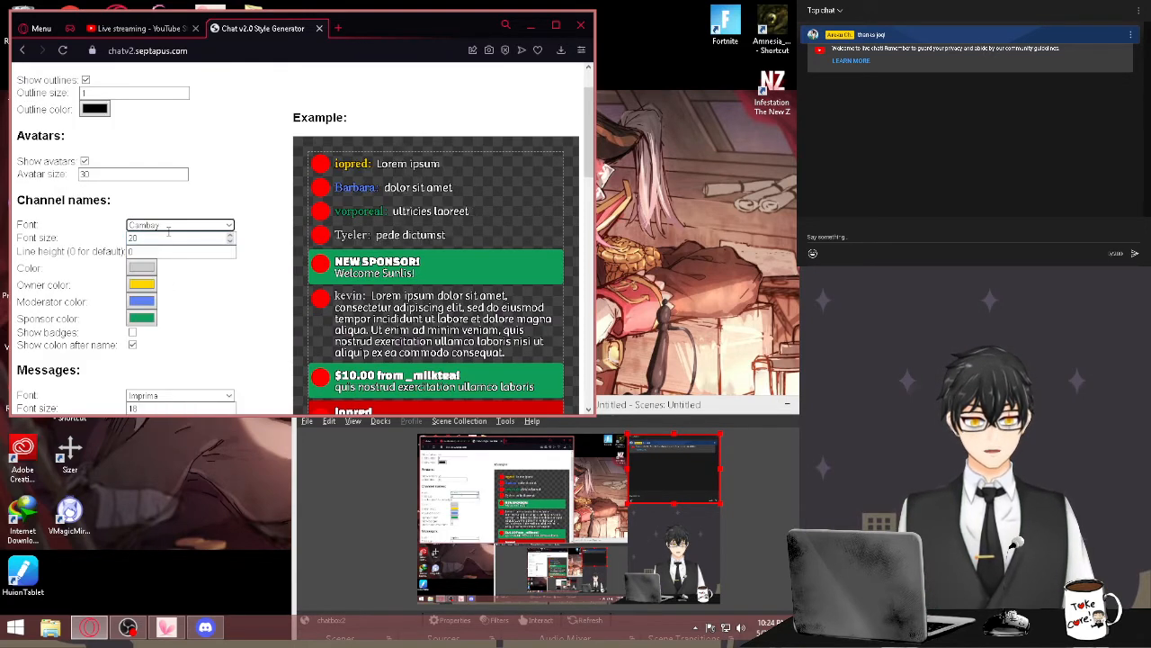
pyautogui.click(179, 225)
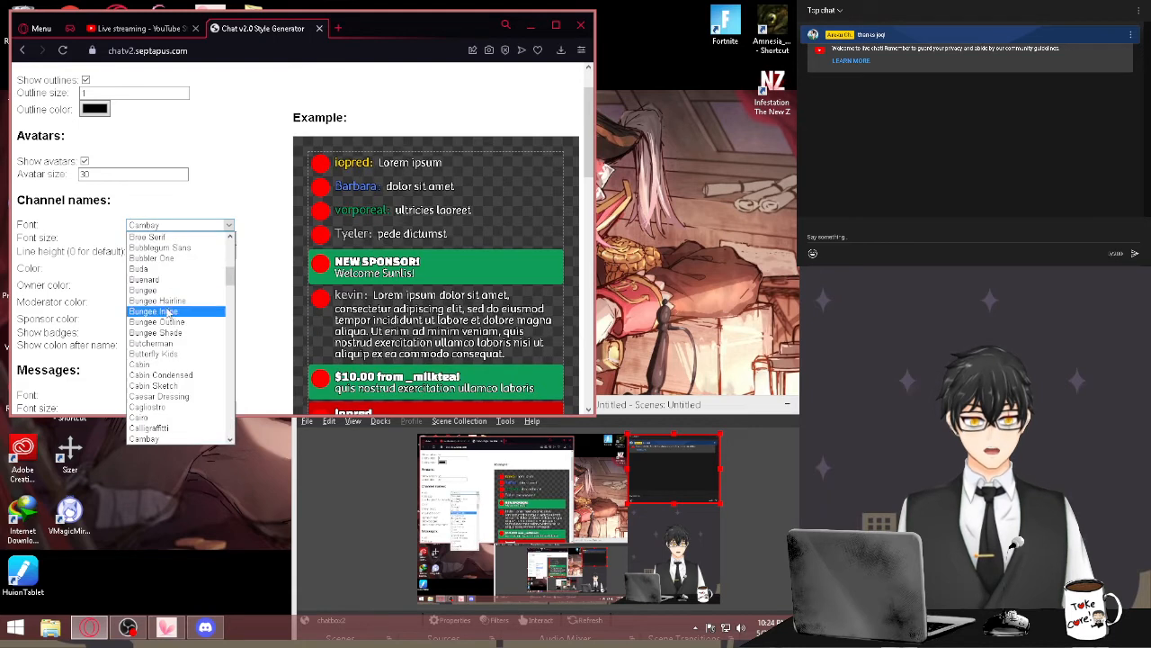
pyautogui.click(157, 300)
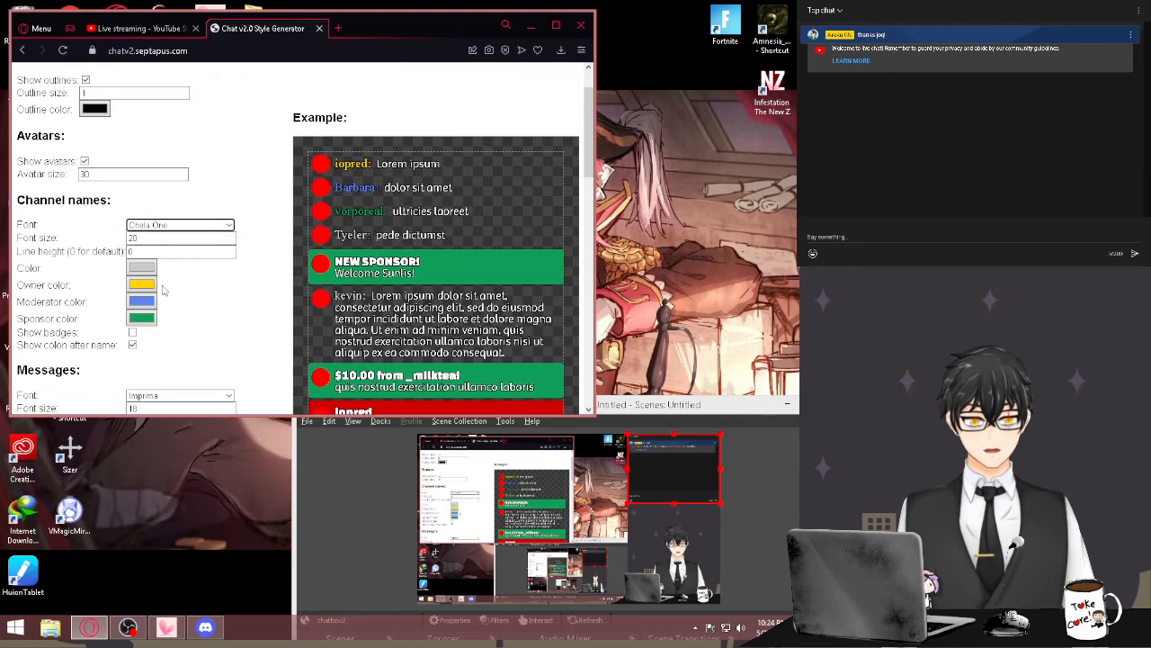
pyautogui.click(180, 225)
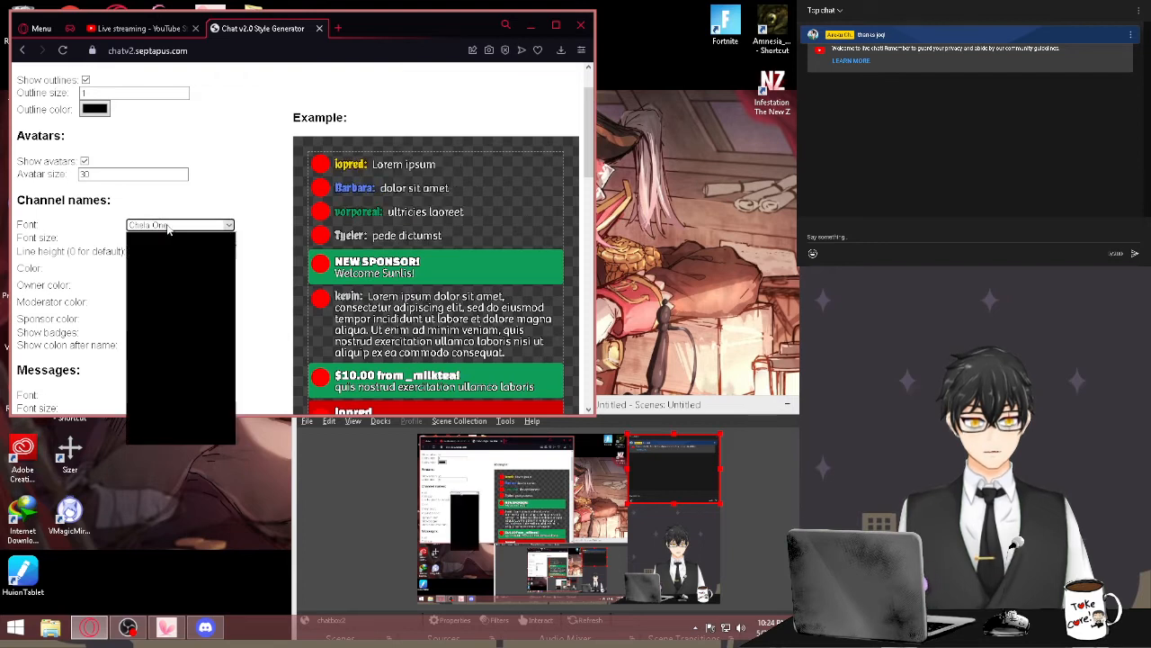
pyautogui.click(180, 225)
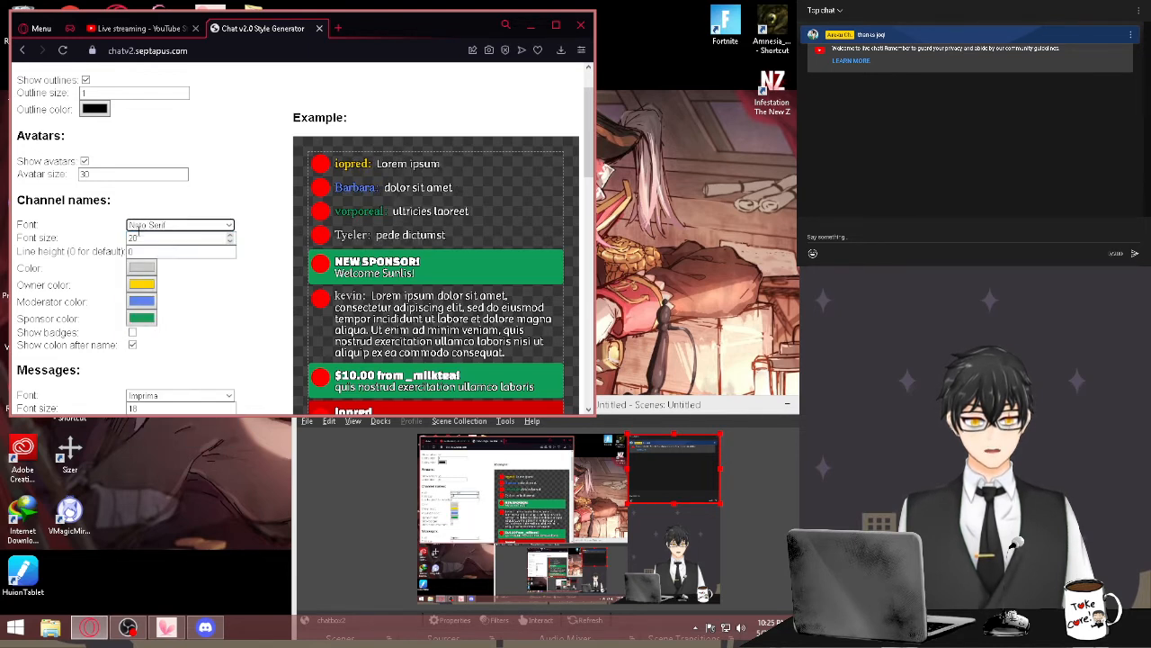
pyautogui.click(179, 225)
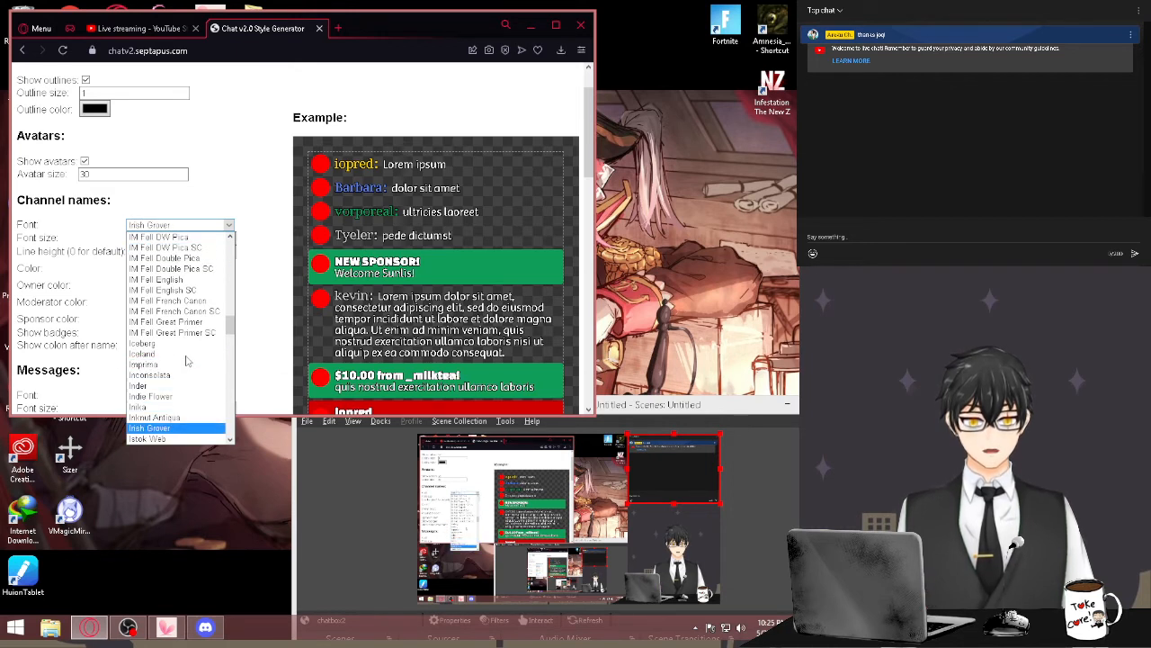
pyautogui.click(176, 278)
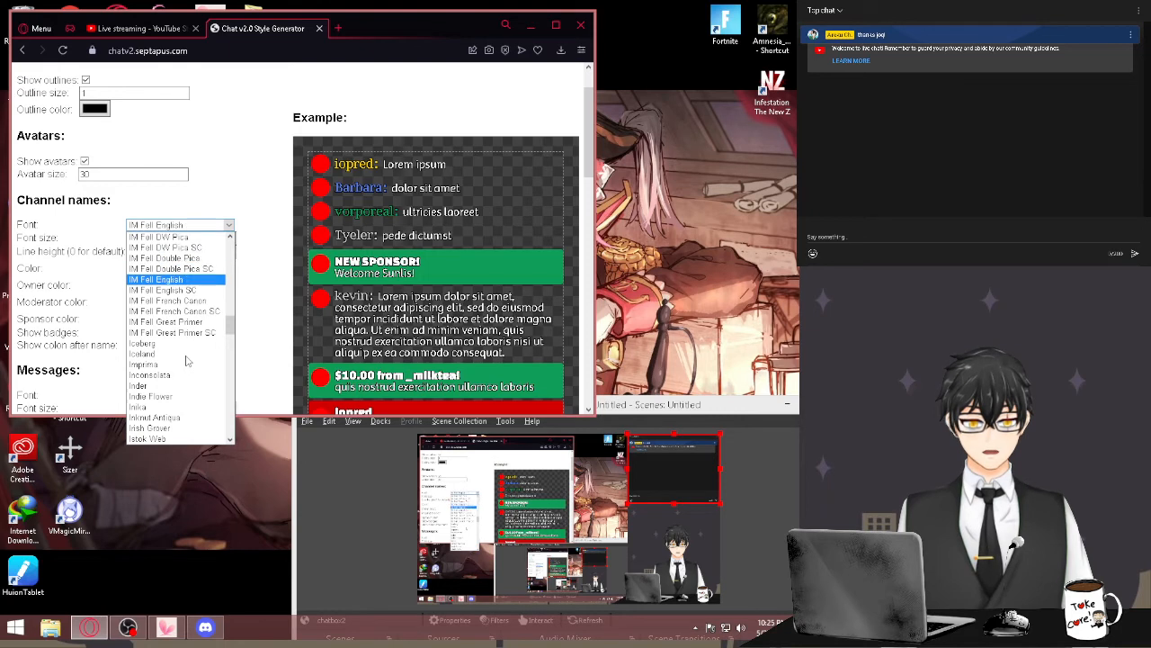
pyautogui.click(144, 364)
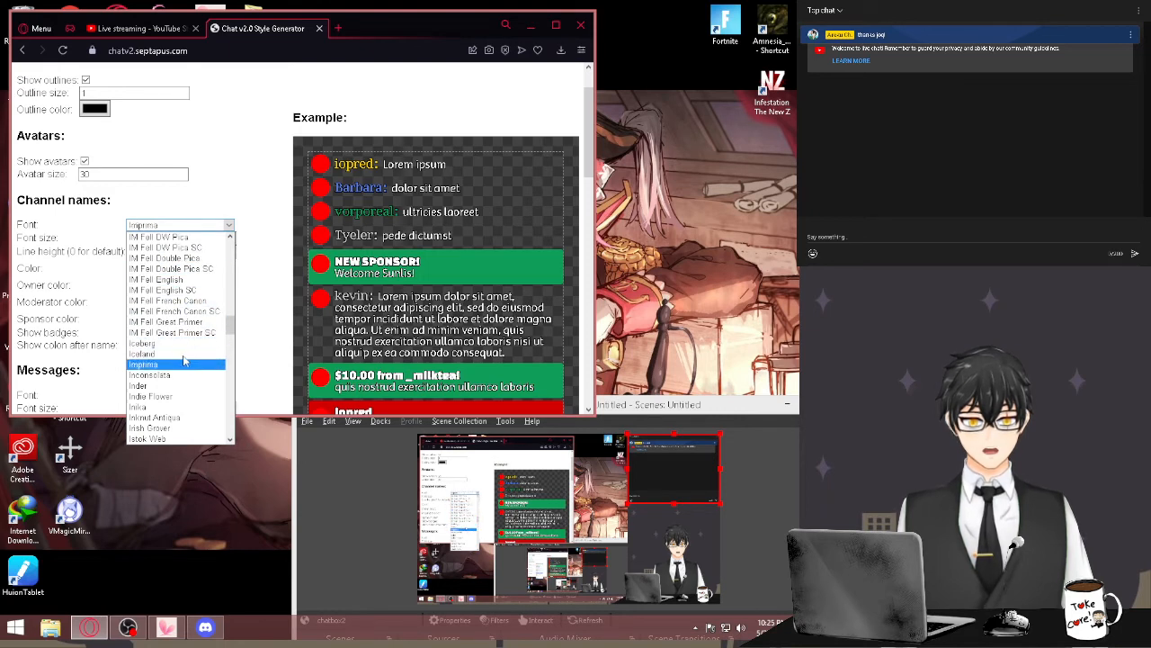
pyautogui.click(145, 364)
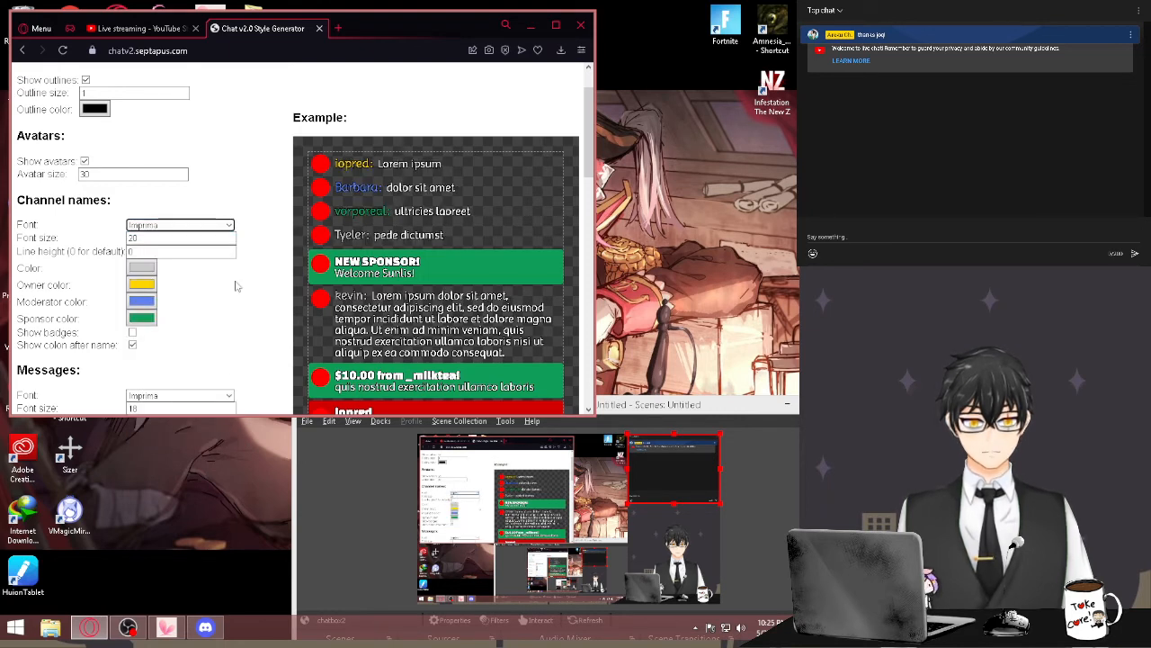
# - Select the channel name line height and change the message background colour
pyautogui.click(180, 251)
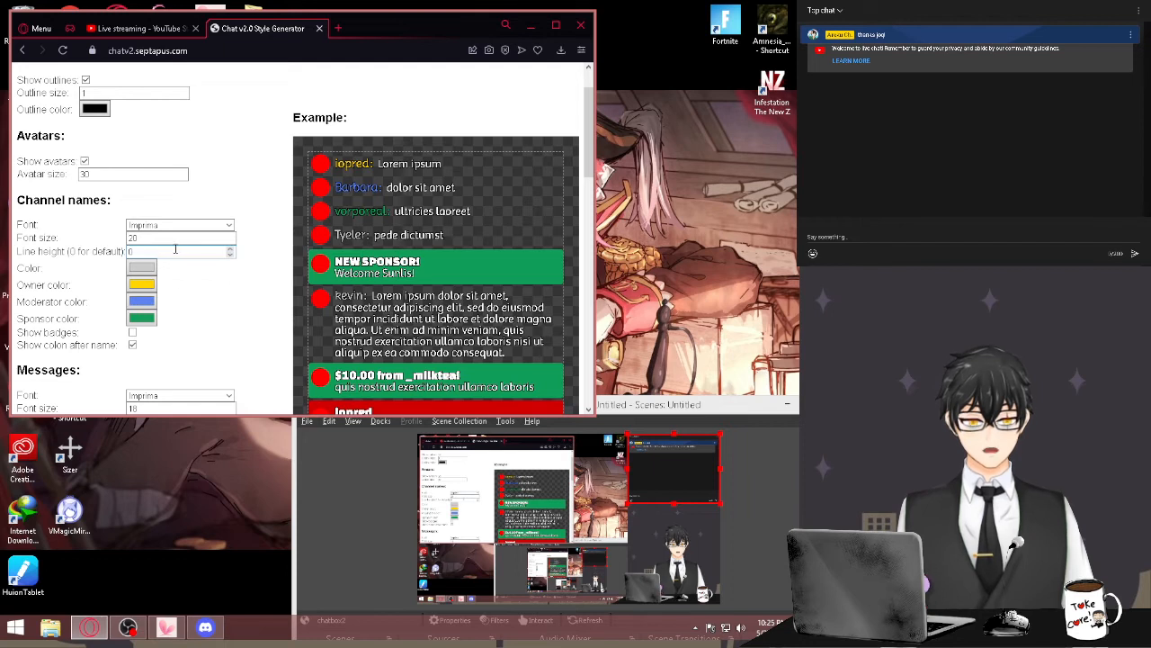
pyautogui.scroll(-3)
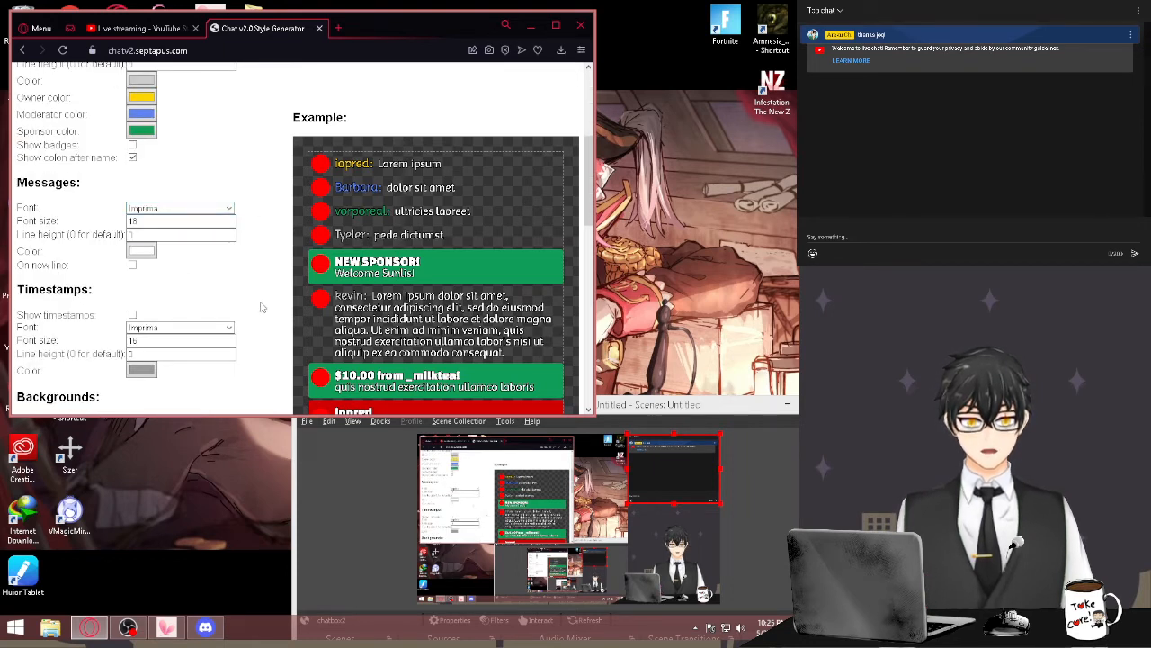
pyautogui.scroll(-3)
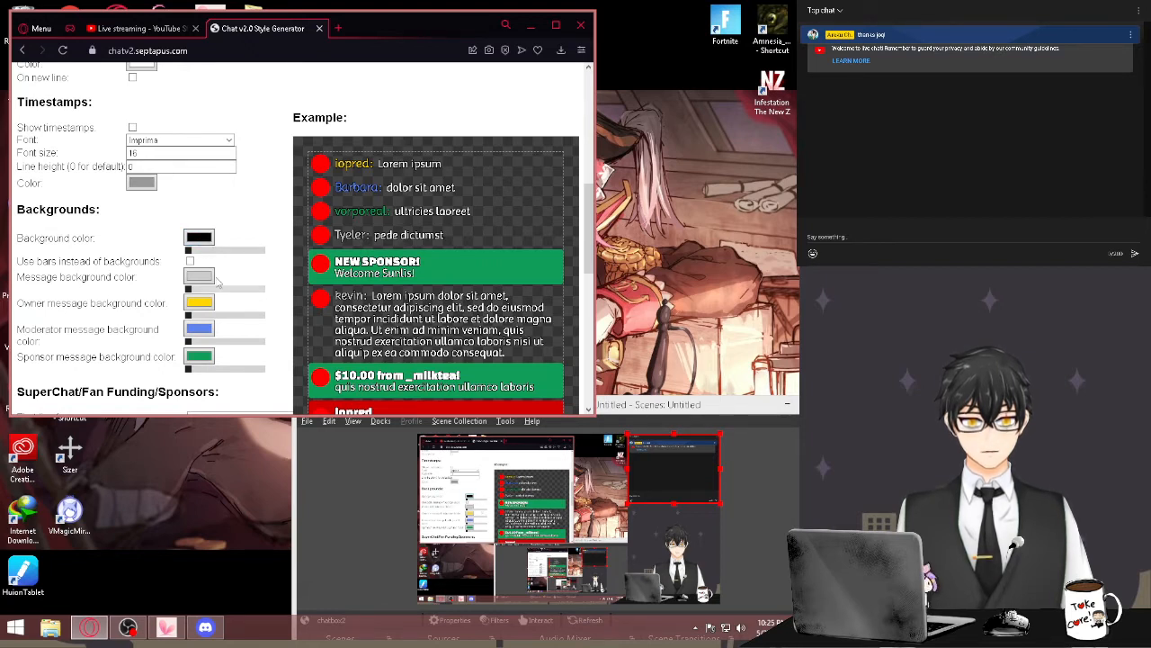
pyautogui.click(190, 261)
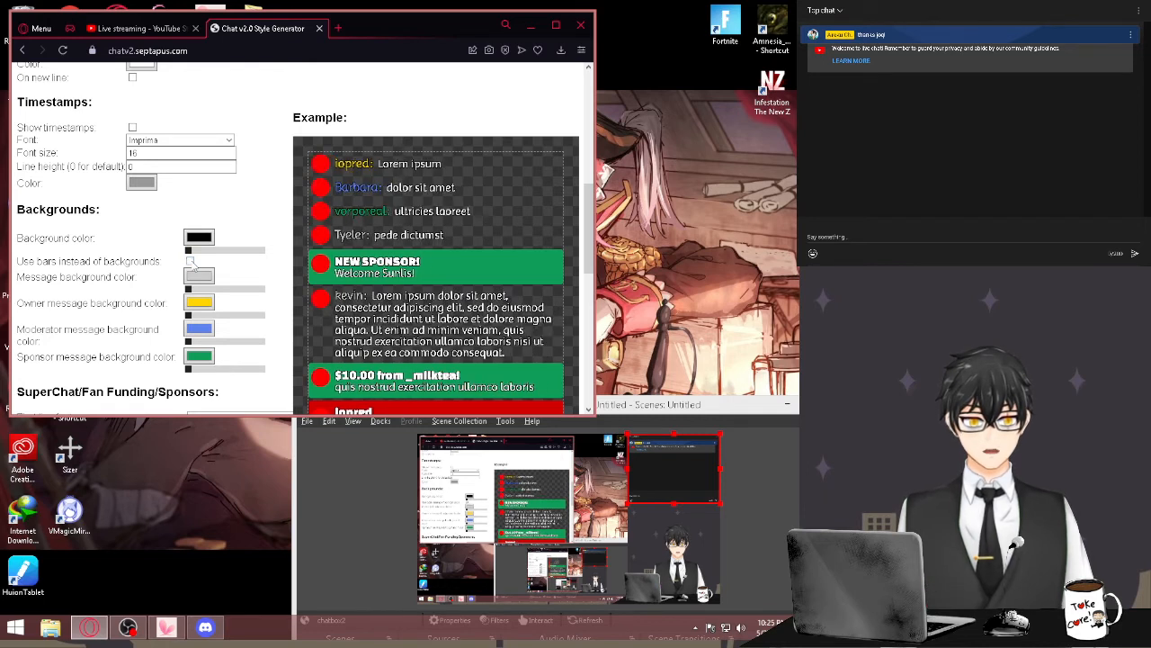
pyautogui.scroll(-3)
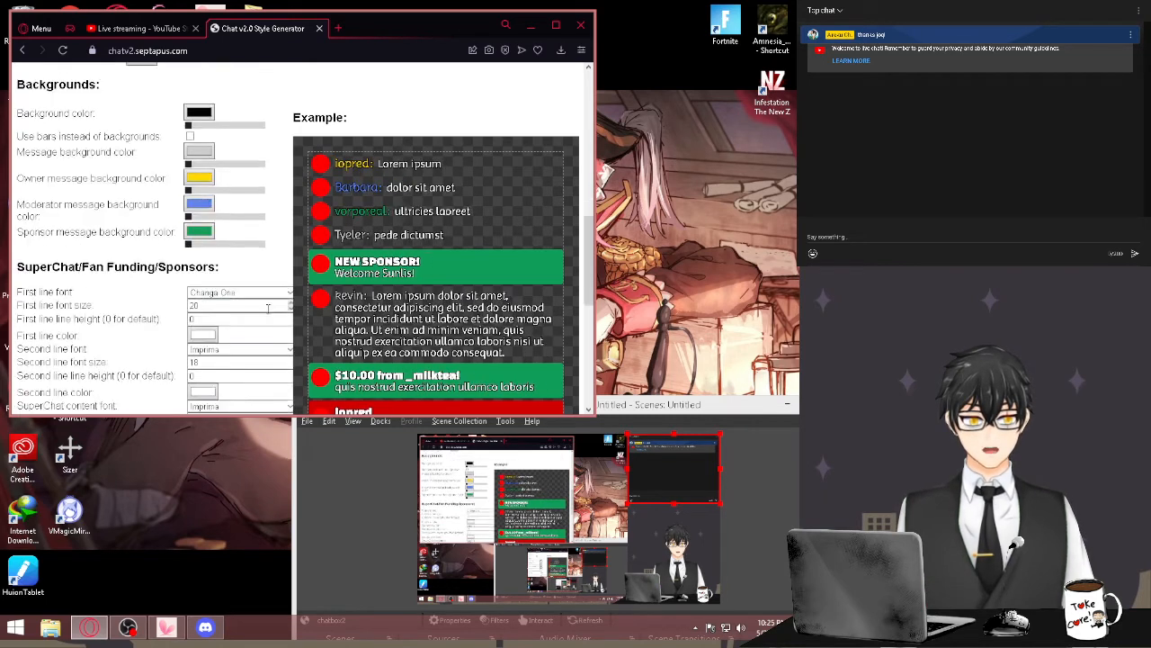
pyautogui.scroll(-3)
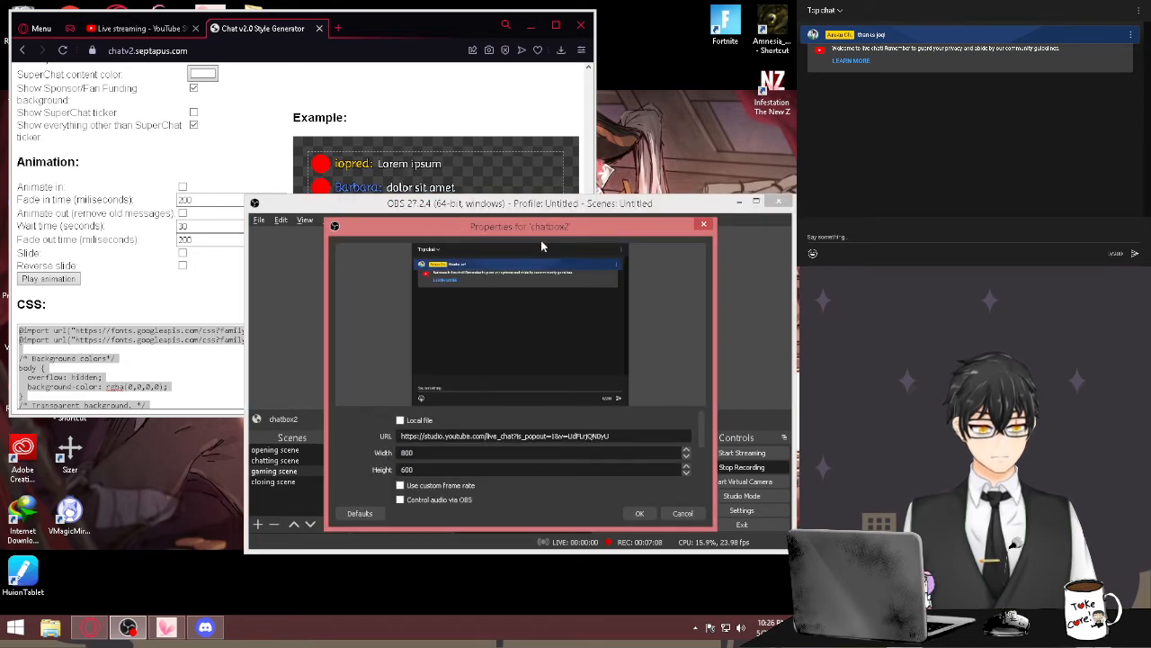
# - Move the chatbox2 Properties aside and confirm the pasted Custom CSS with OK
pyautogui.moveTo(520, 226); pyautogui.dragTo(278, 25)
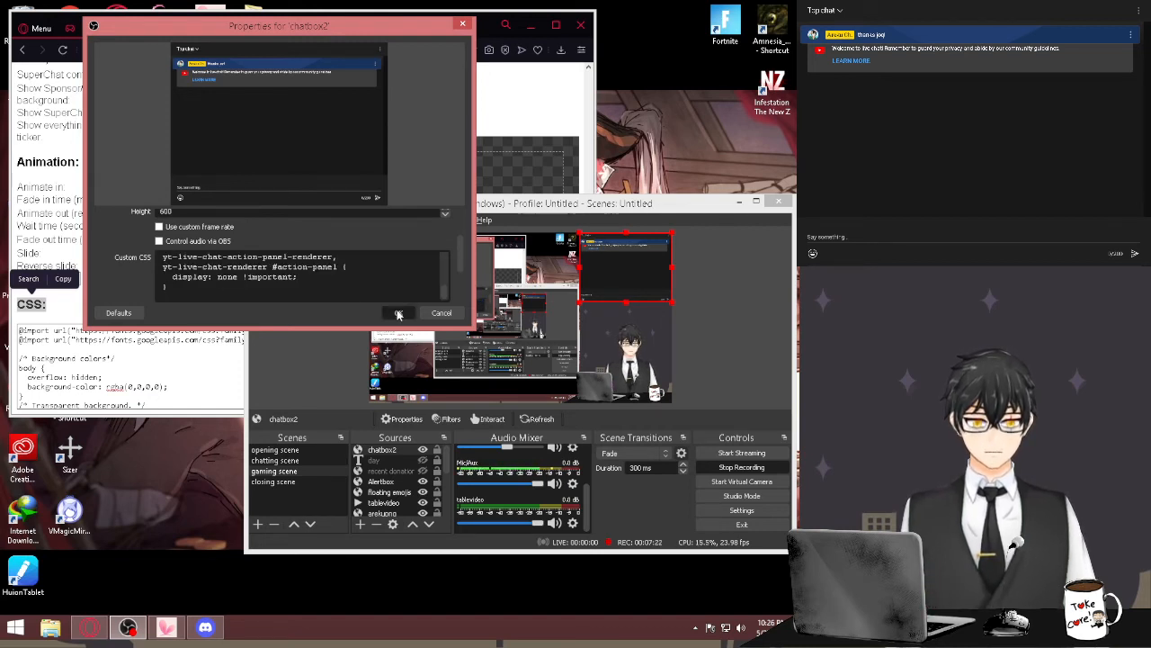
pyautogui.click(399, 312)
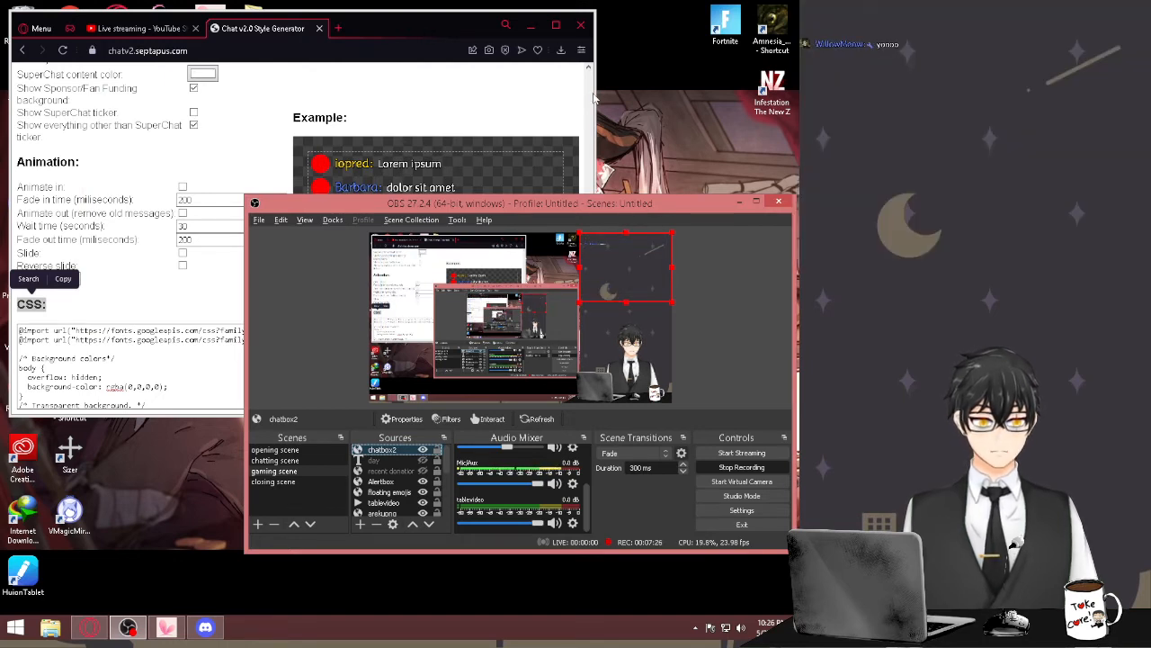
# - Post 'test' and a longer 'ssww' message in the YouTube Studio live chat
pyautogui.click(383, 450)
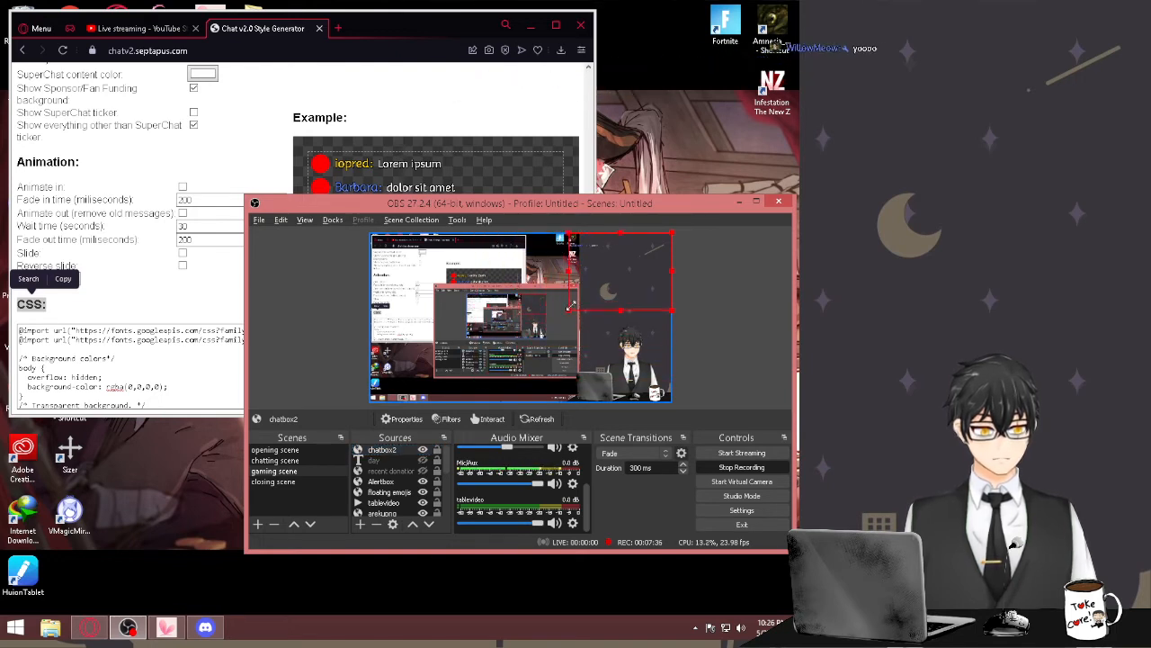
pyautogui.click(139, 28)
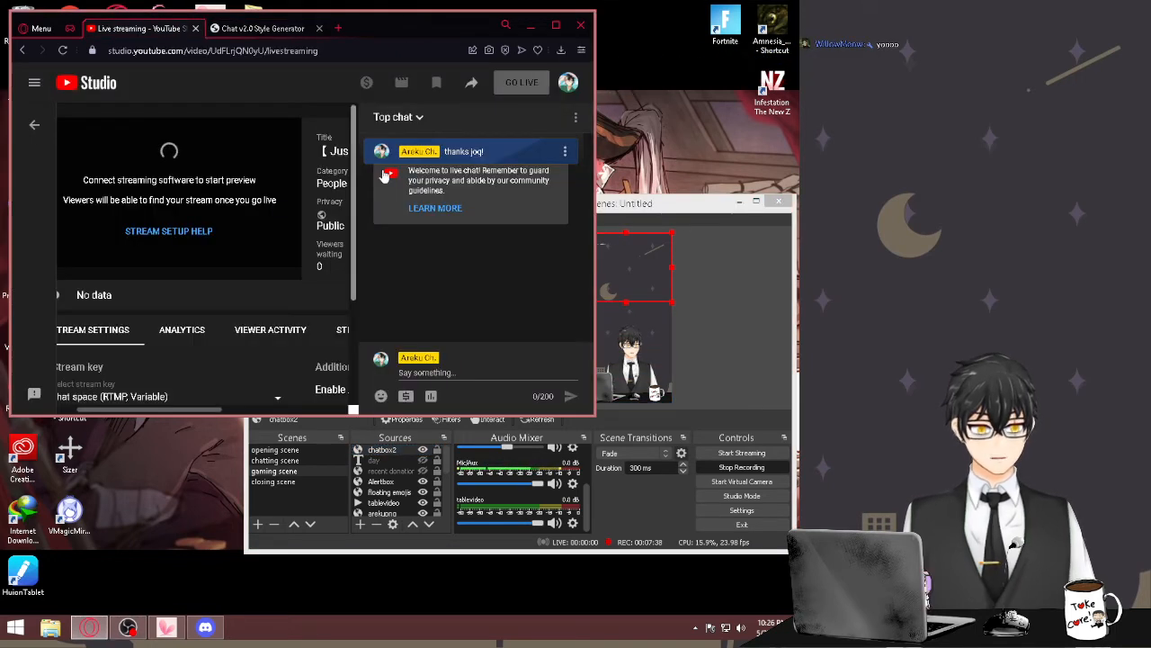
pyautogui.write('test')
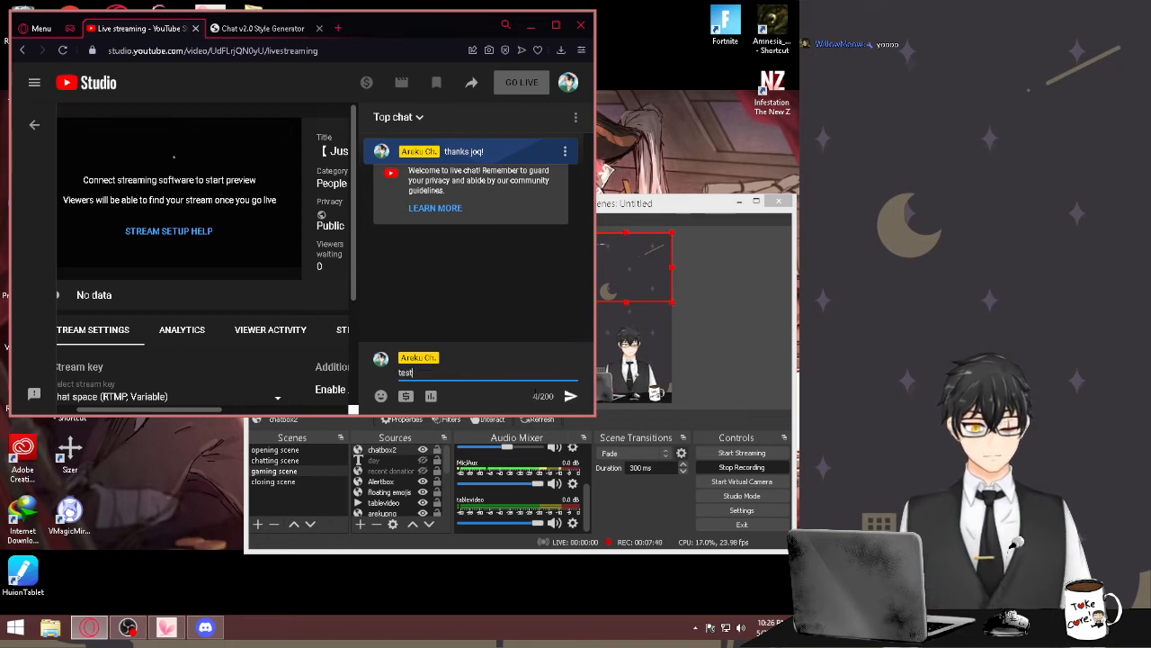
pyautogui.press('enter')
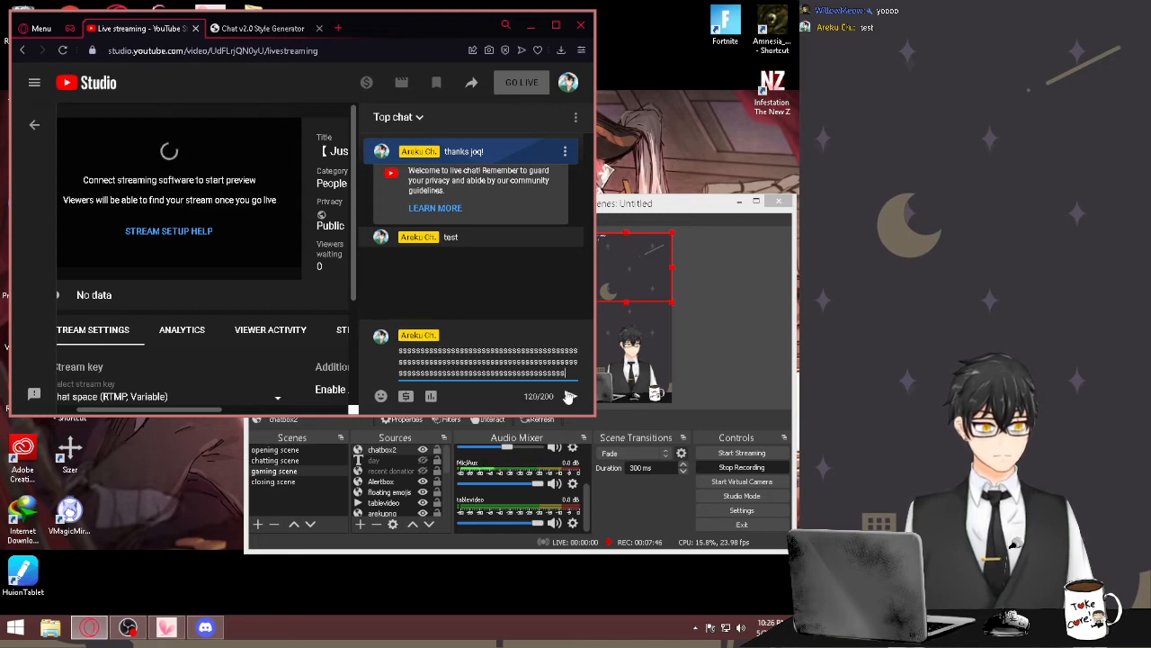
pyautogui.write('sswwwwwwwwwwwwwwwwwww')
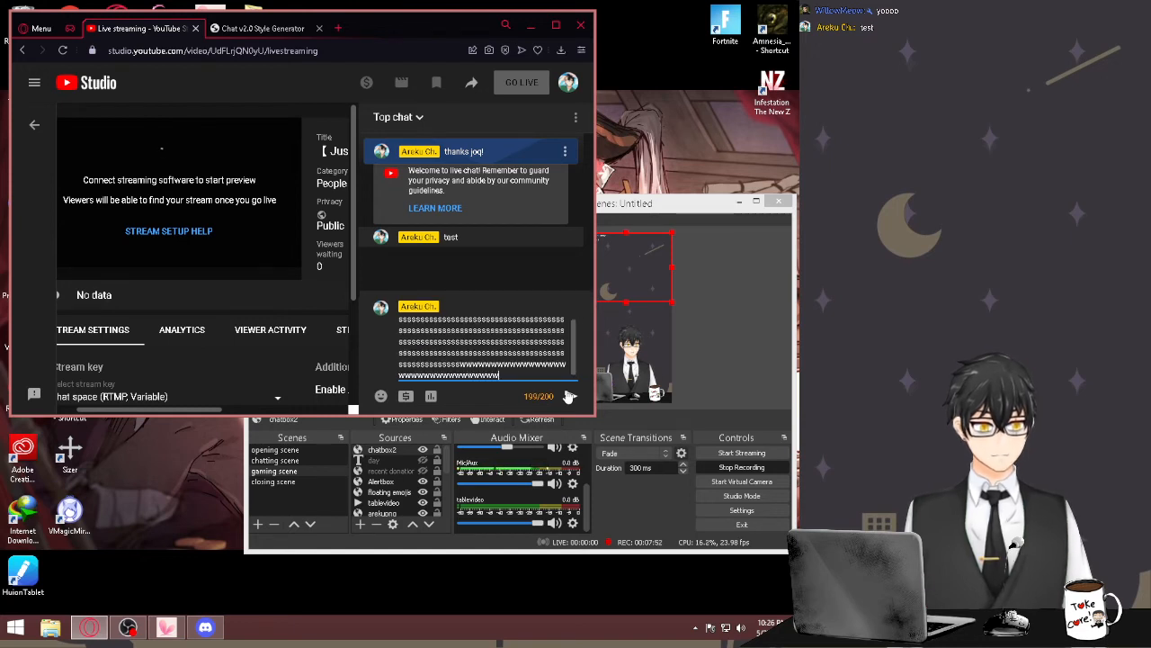
pyautogui.click(570, 397)
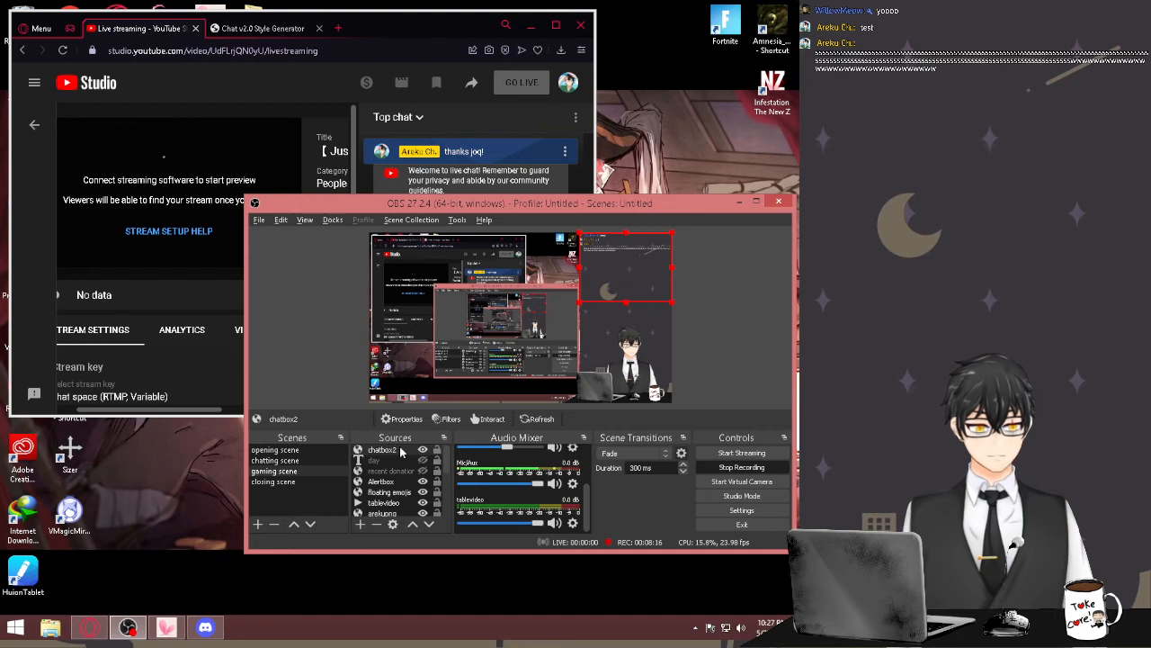
# - Confirm 600 width and 600 height in the chatbox2 browser source properties
pyautogui.rightClick(382, 449)
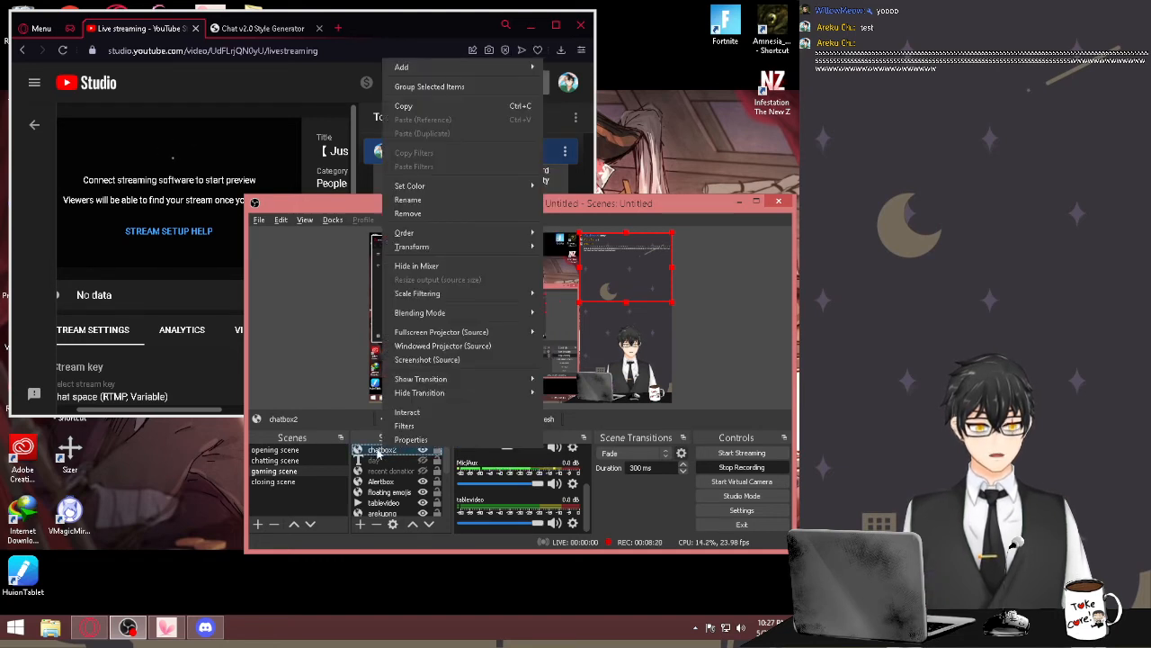
pyautogui.click(412, 439)
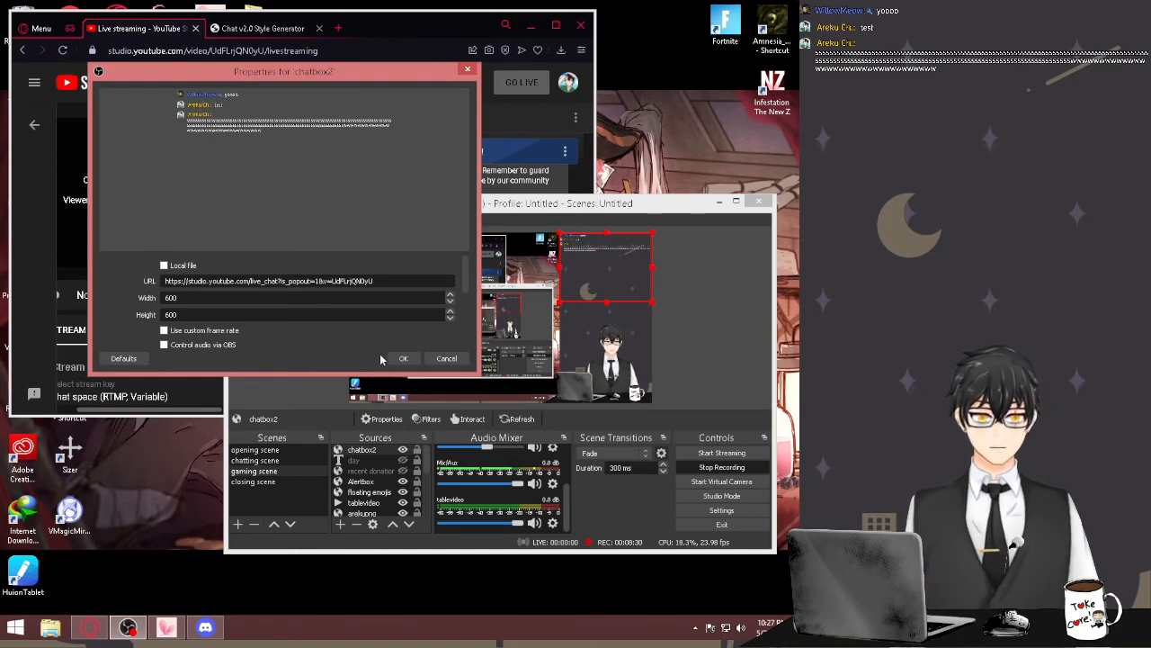
pyautogui.click(403, 358)
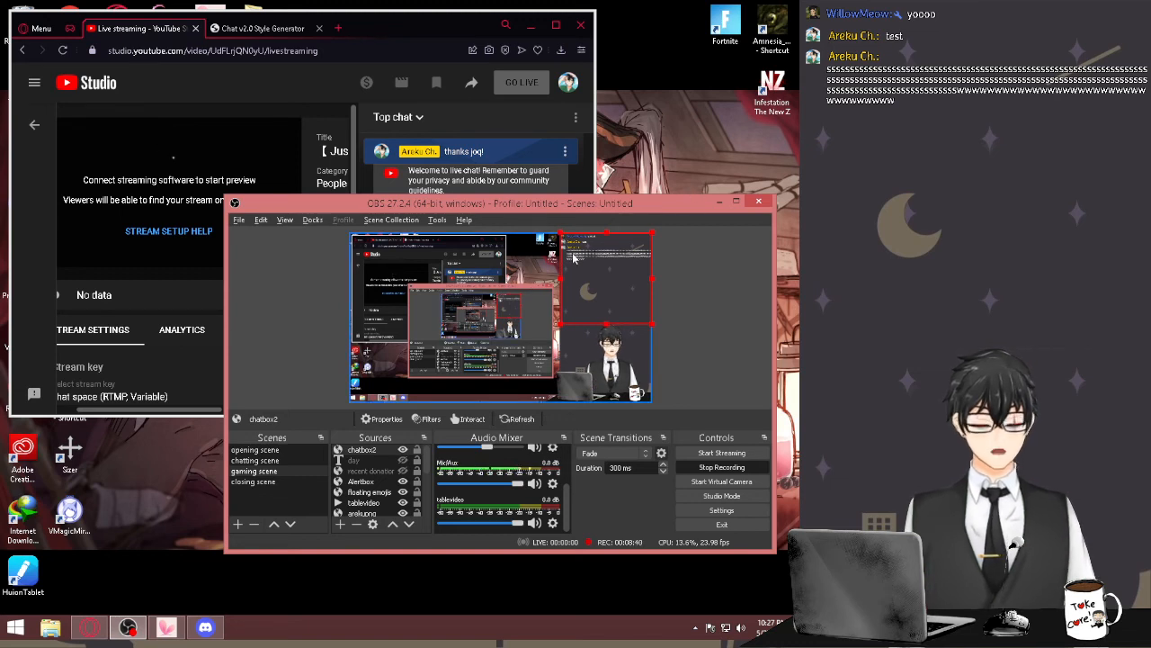
pyautogui.click(261, 28)
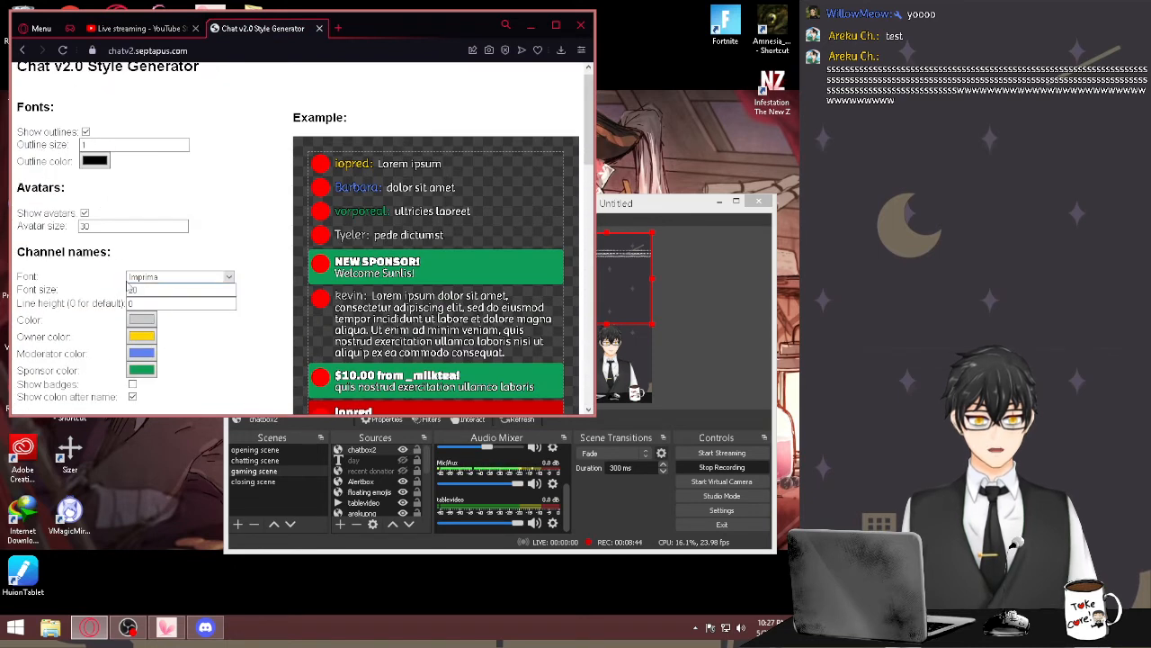
pyautogui.click(178, 289)
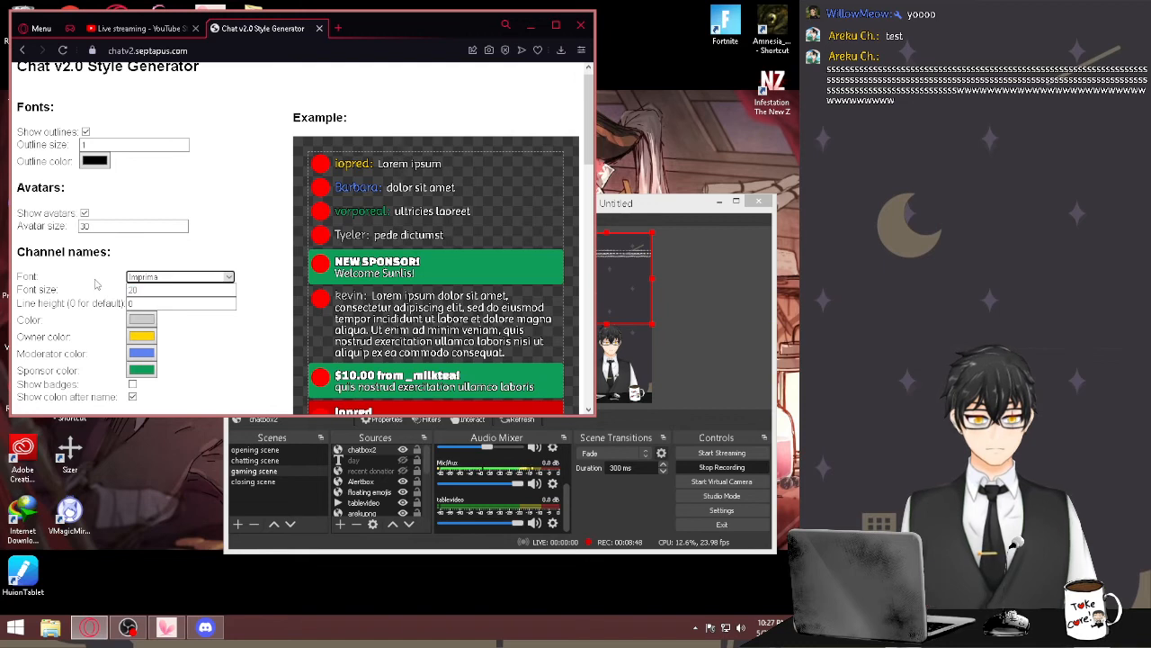
pyautogui.click(580, 25)
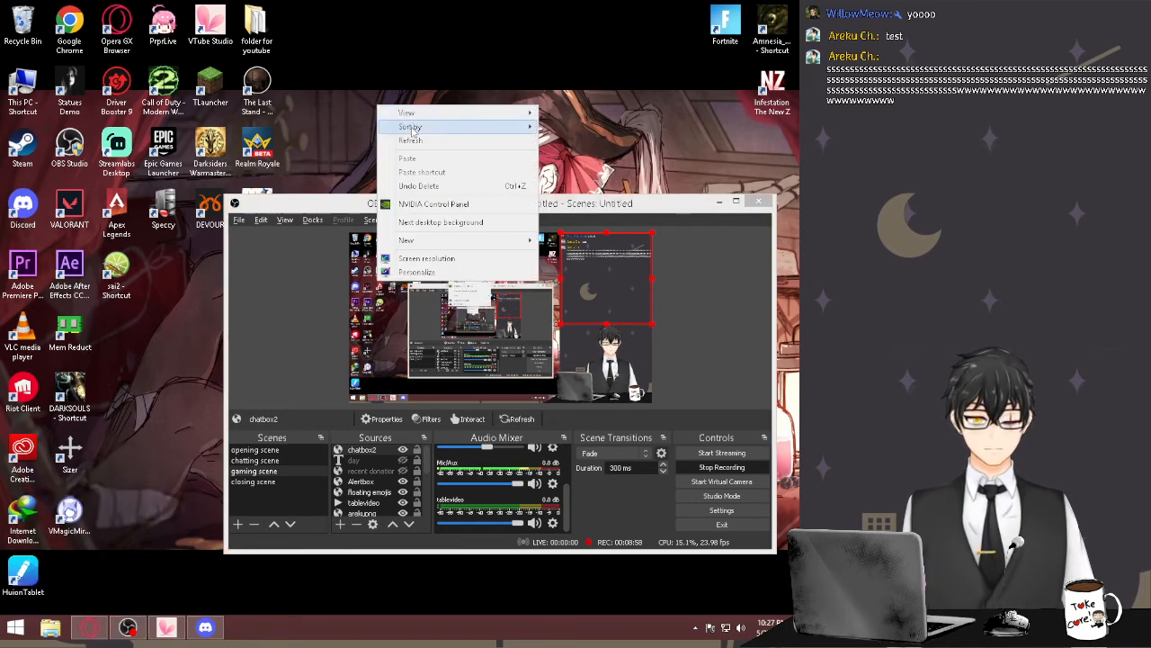
pyautogui.click(332, 255)
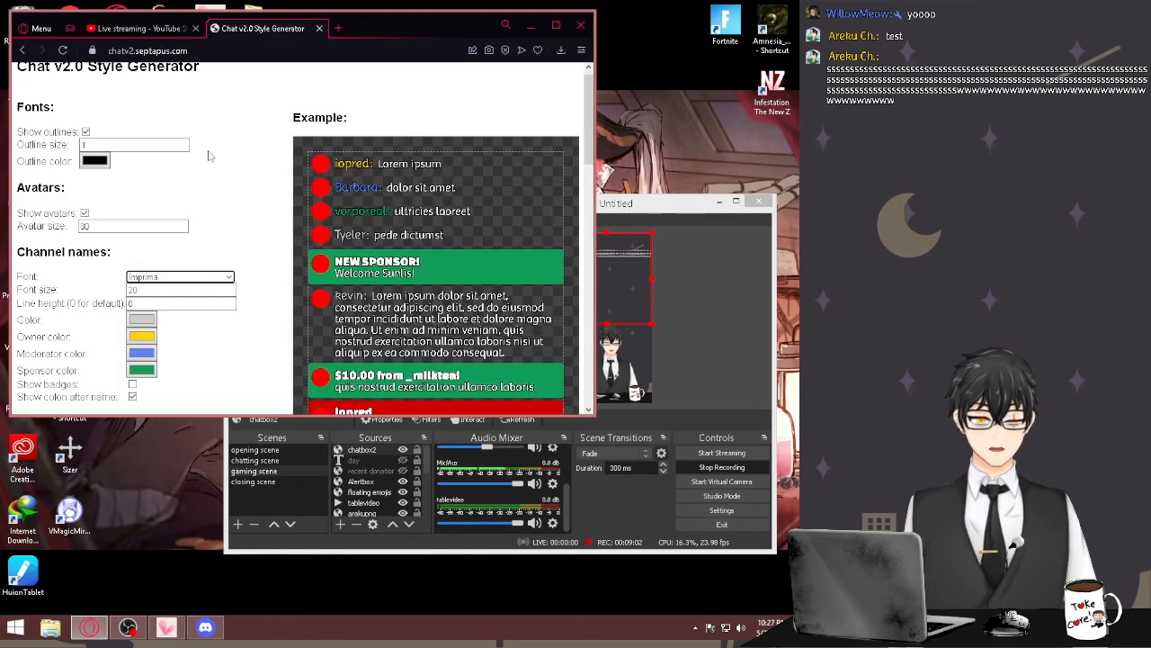
pyautogui.click(135, 28)
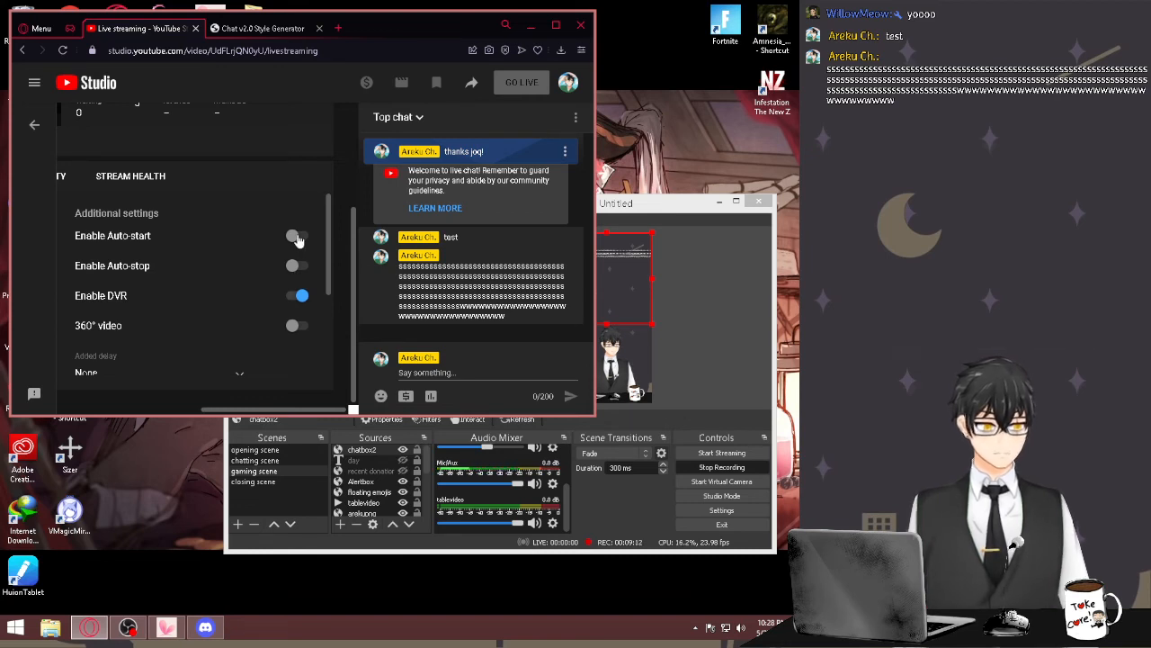
# - Check the stream uses ultra low-latency with no added delay, then minimize the browser
pyautogui.click(296, 235)
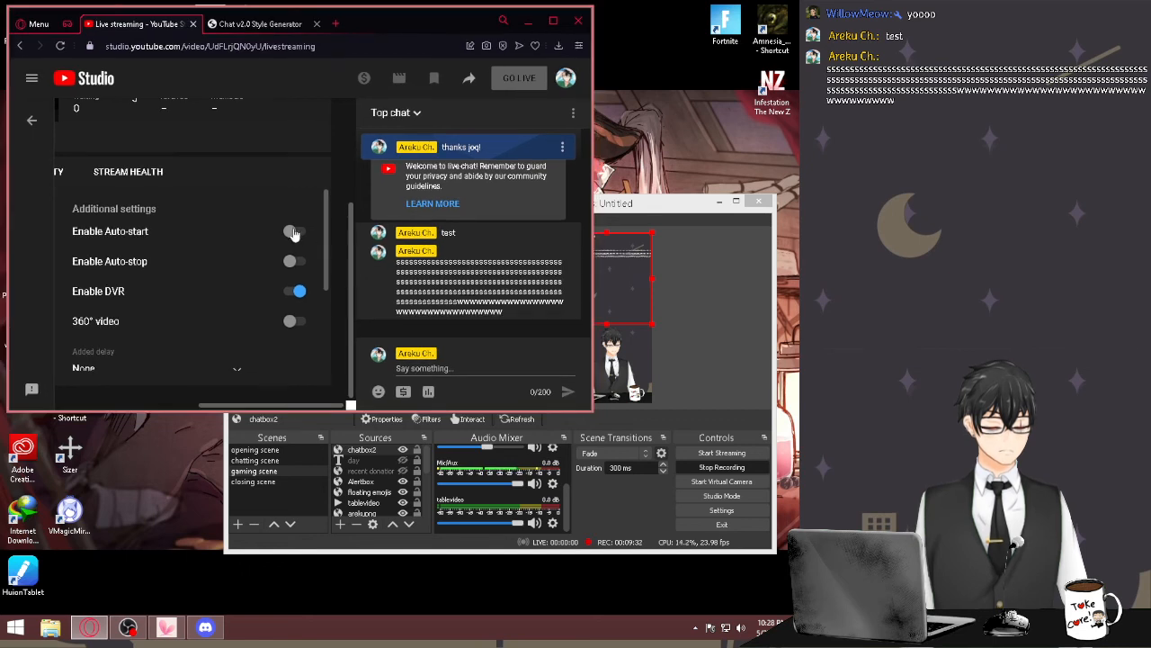
pyautogui.click(295, 231)
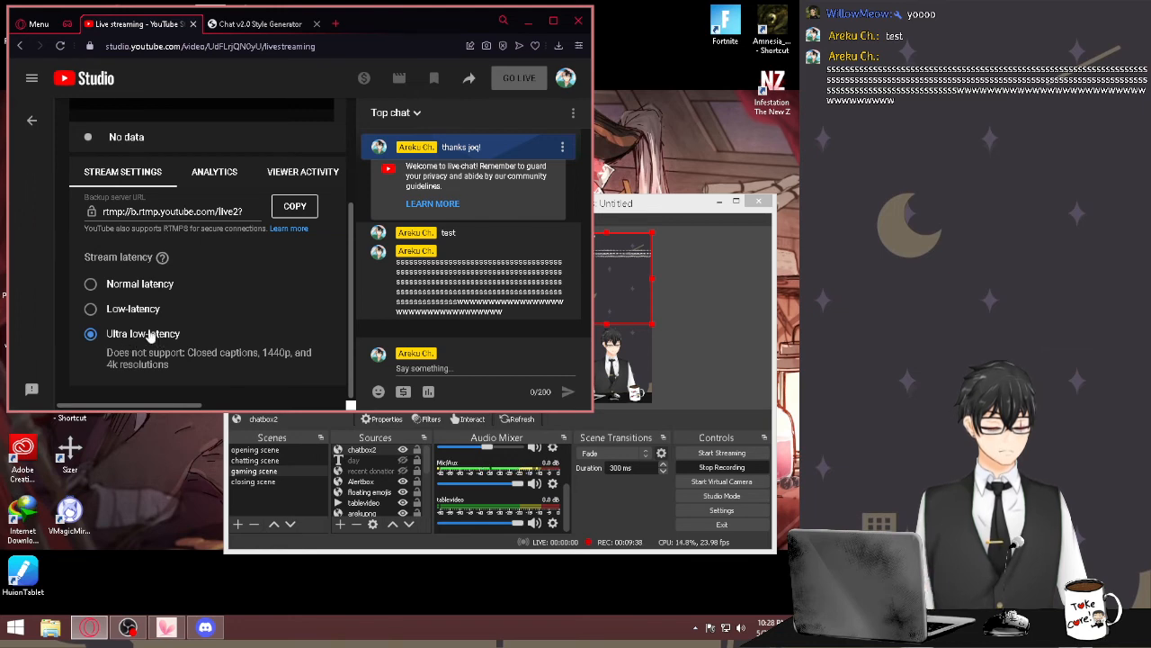
pyautogui.moveTo(105, 288)
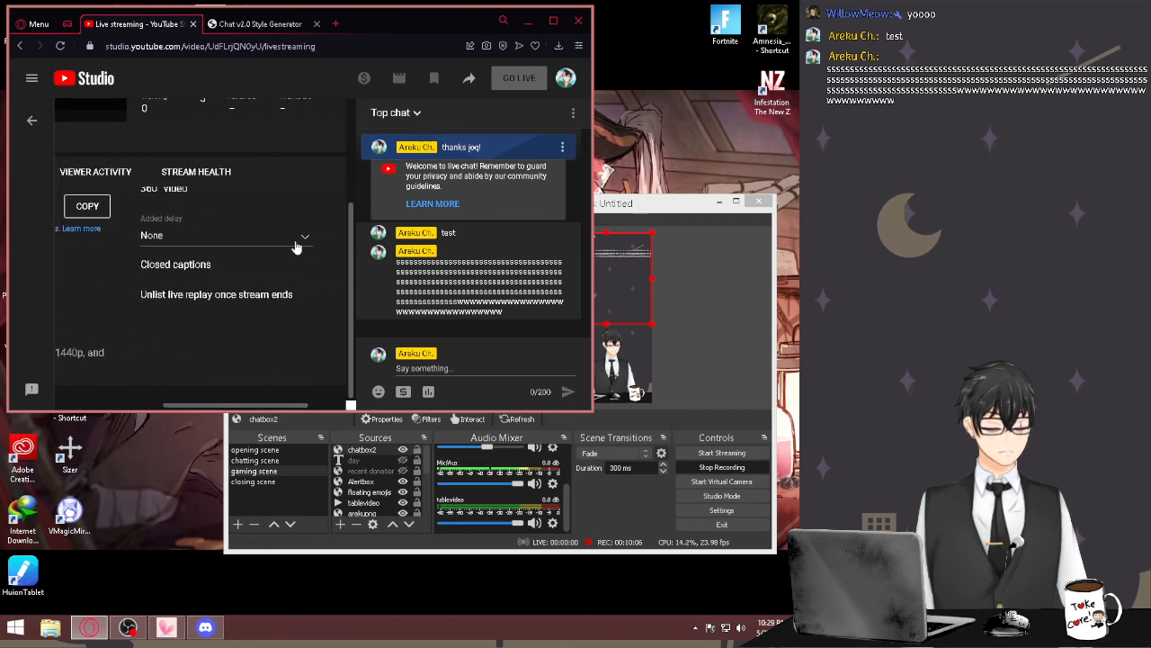
pyautogui.click(225, 235)
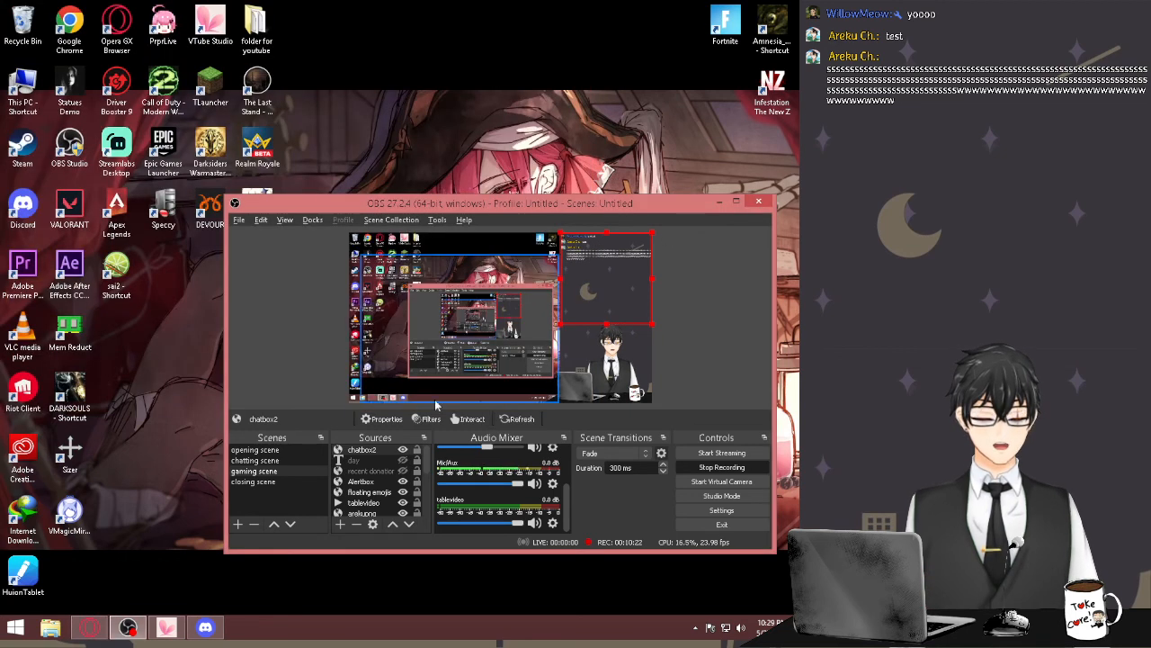
pyautogui.click(354, 460)
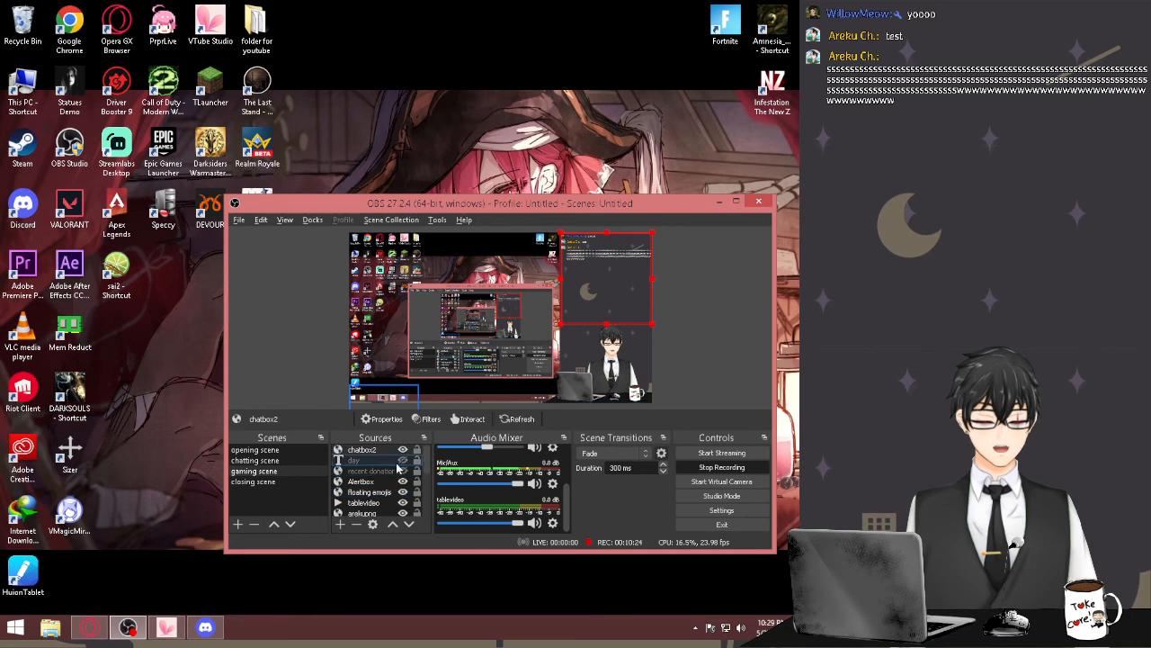